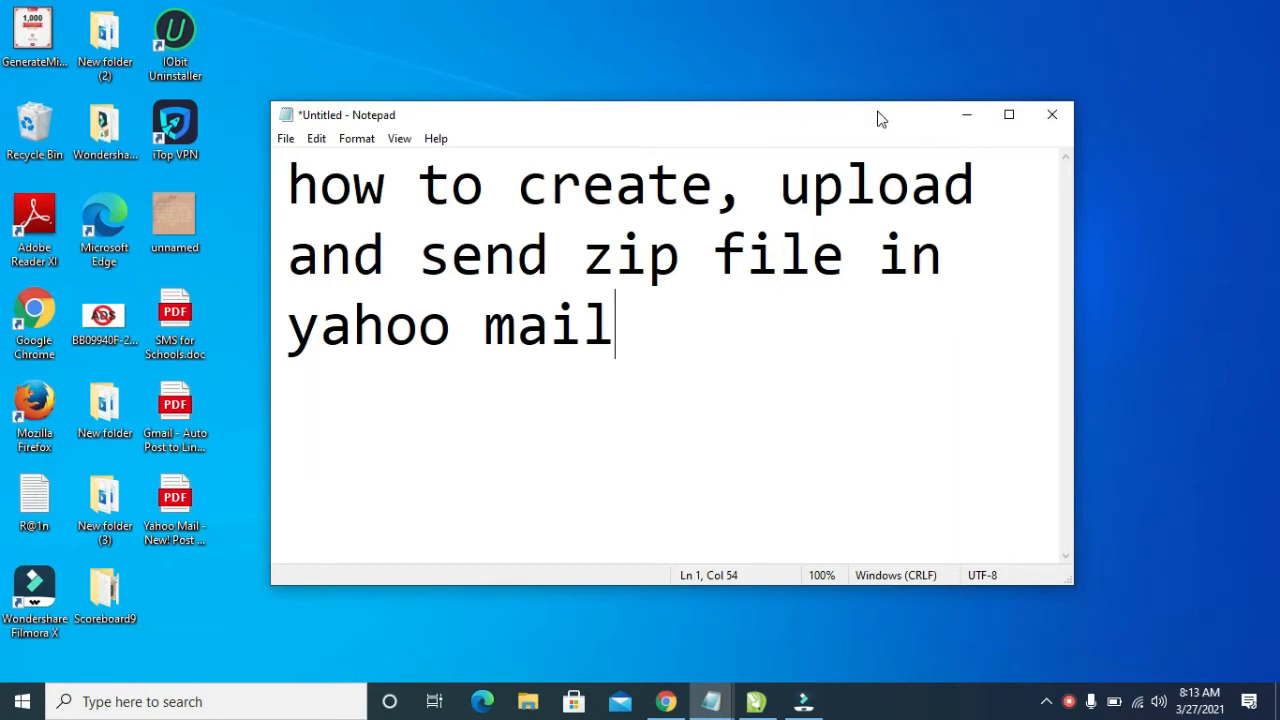
pyautogui.moveTo(1008, 114)
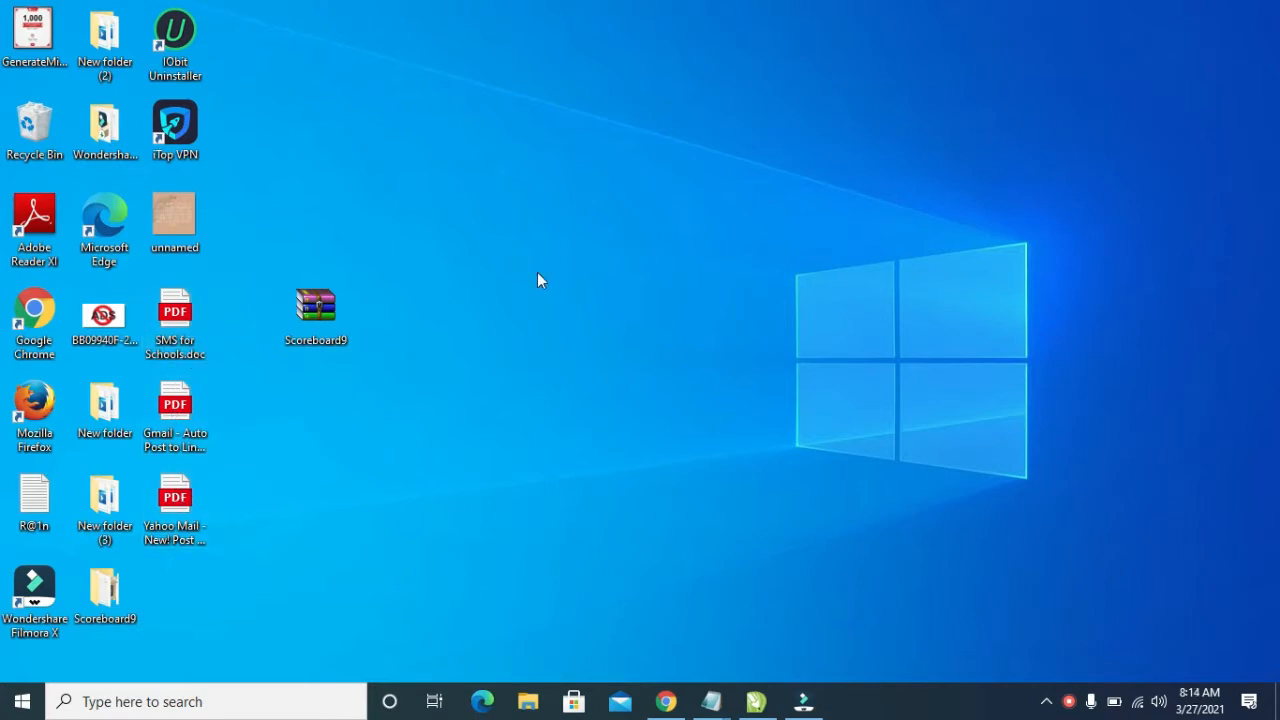
# - Create a new WinRAR ZIP archive on the desktop and name it 'Zip file'
pyautogui.rightClick(540, 280)
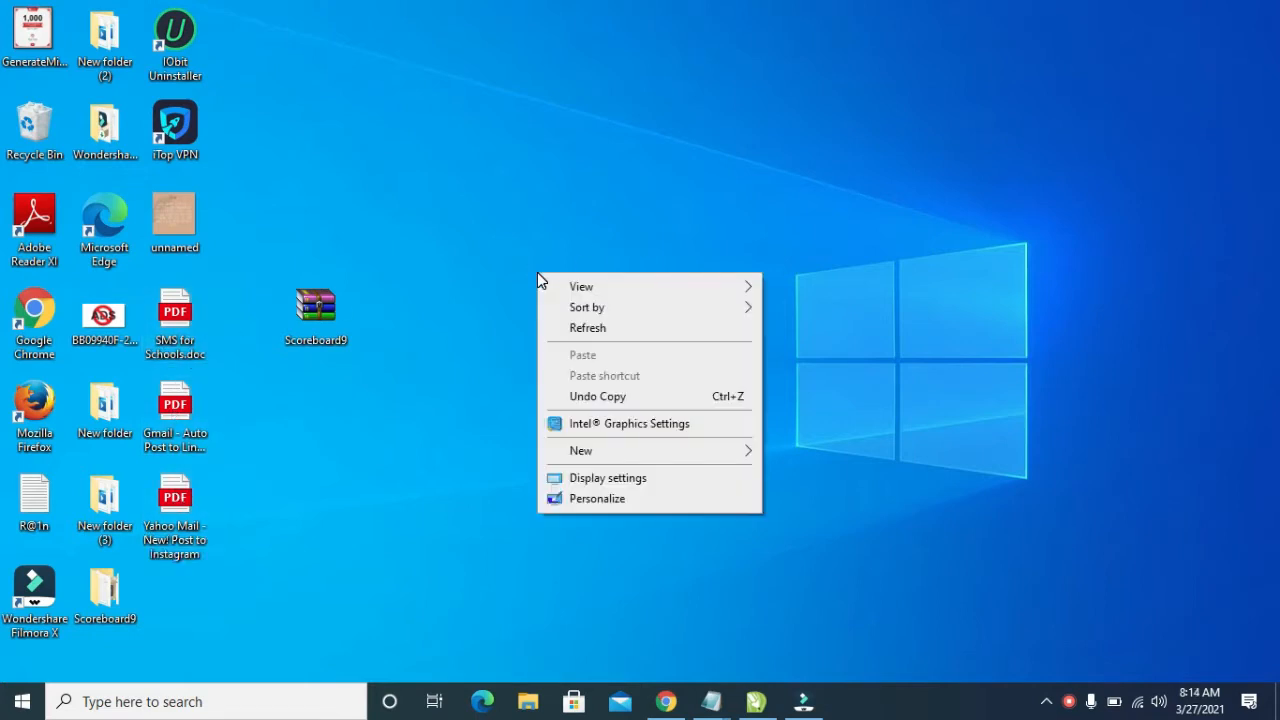
pyautogui.moveTo(640, 452)
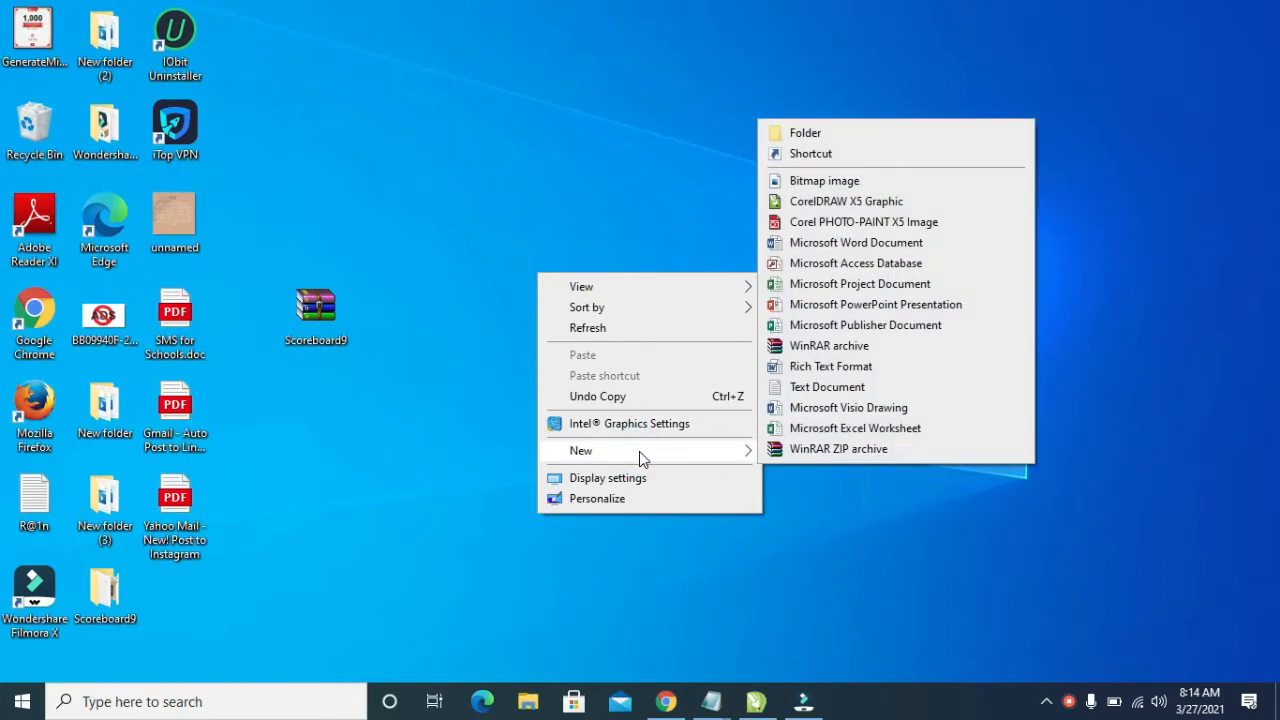
pyautogui.moveTo(838, 448)
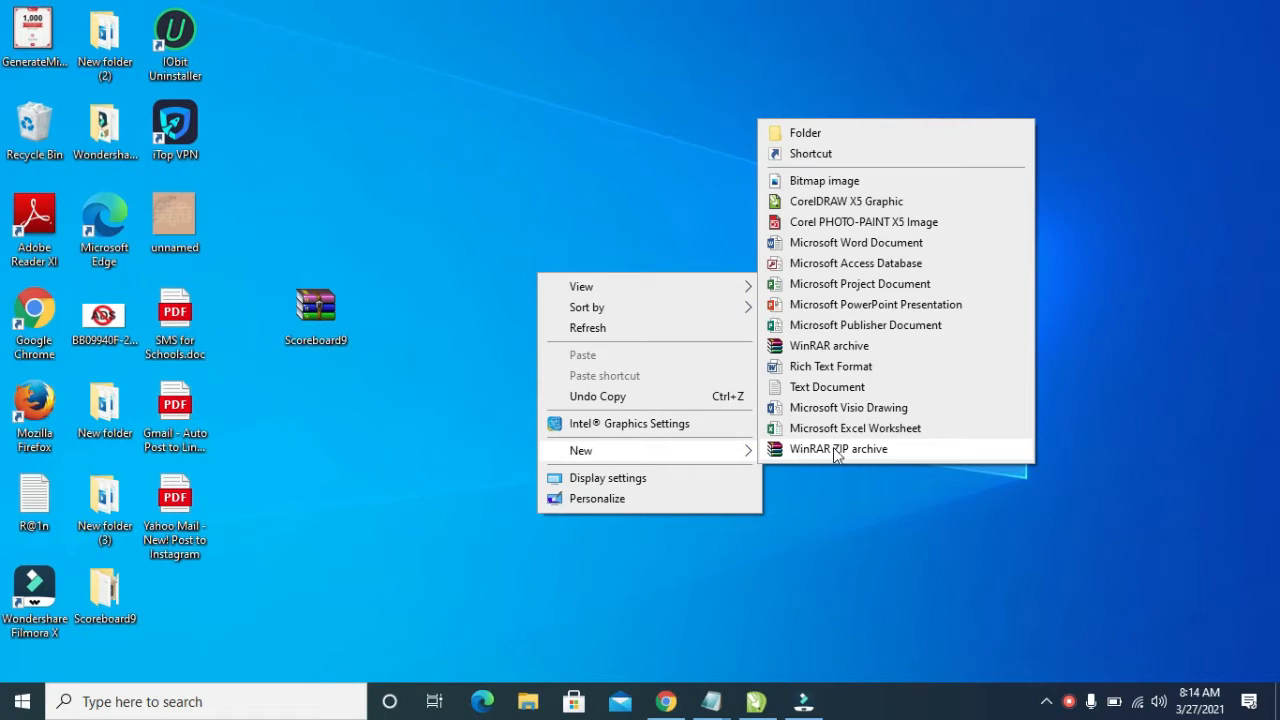
pyautogui.moveTo(844, 456)
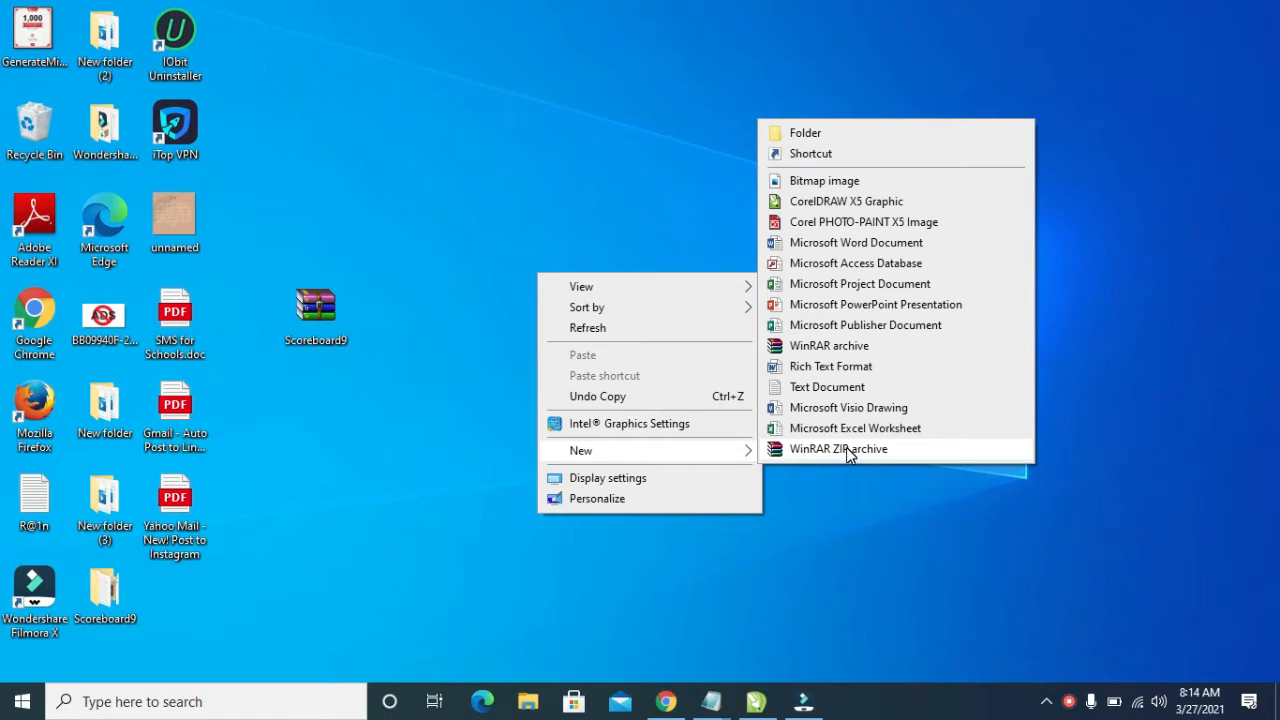
pyautogui.click(836, 448)
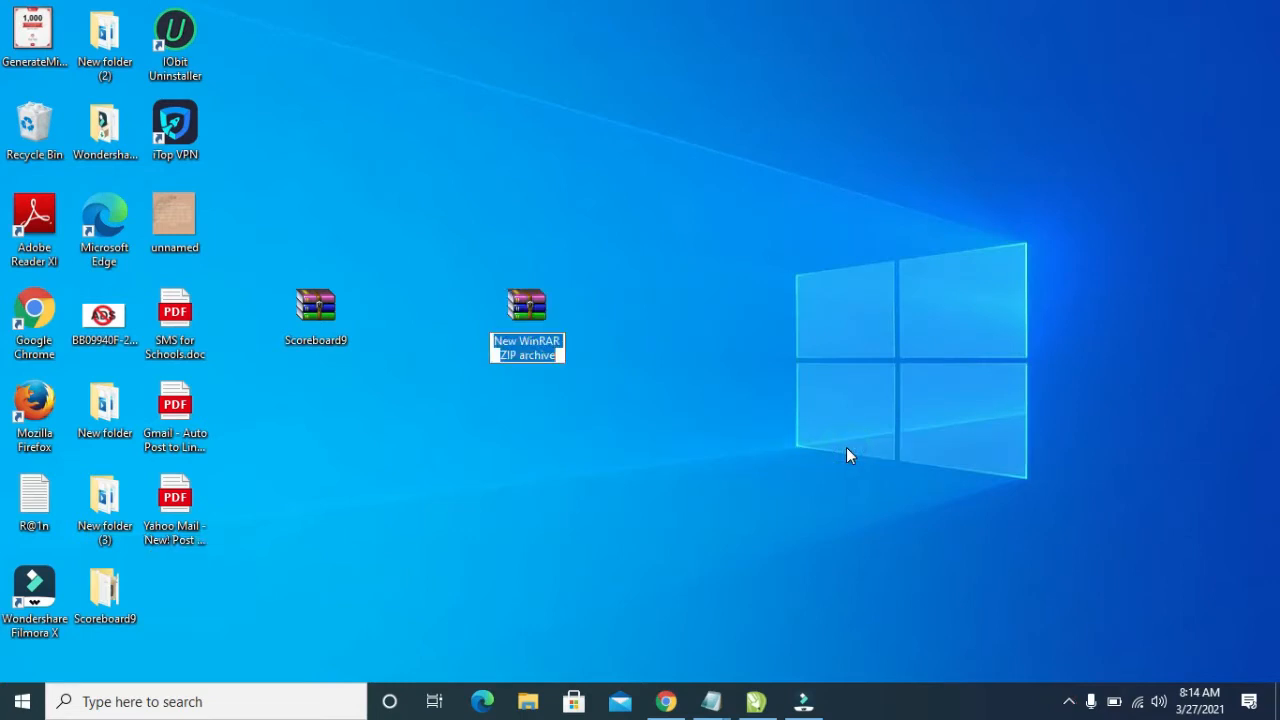
pyautogui.moveTo(656, 364)
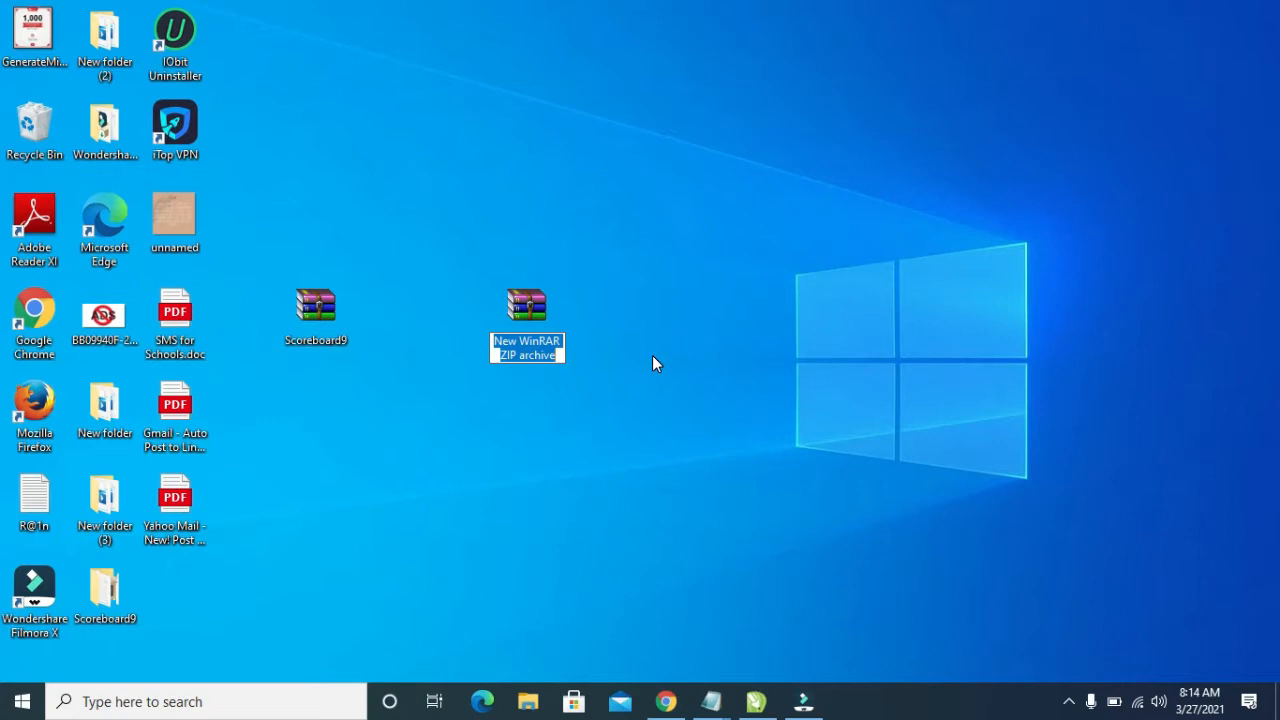
pyautogui.write('Zip file')
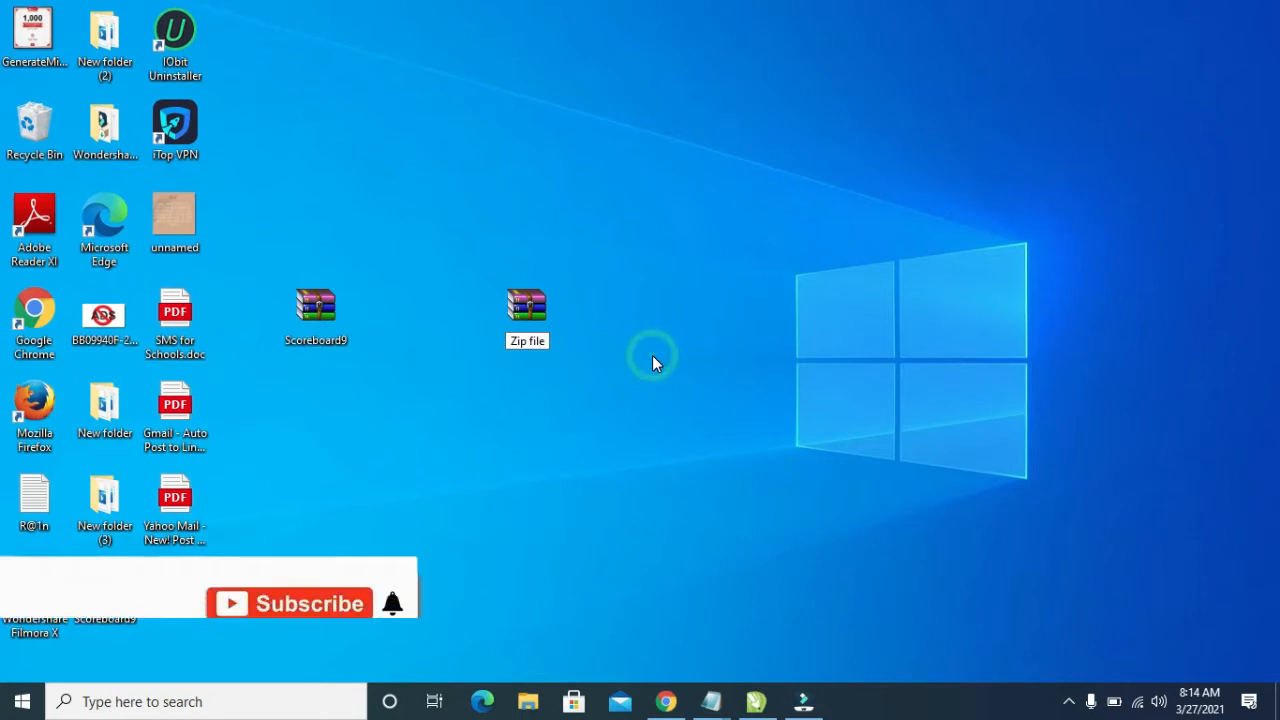
# - Add the three PDFs and the unnamed image to 'Zip file' and move it into the icon column
pyautogui.click(528, 316)
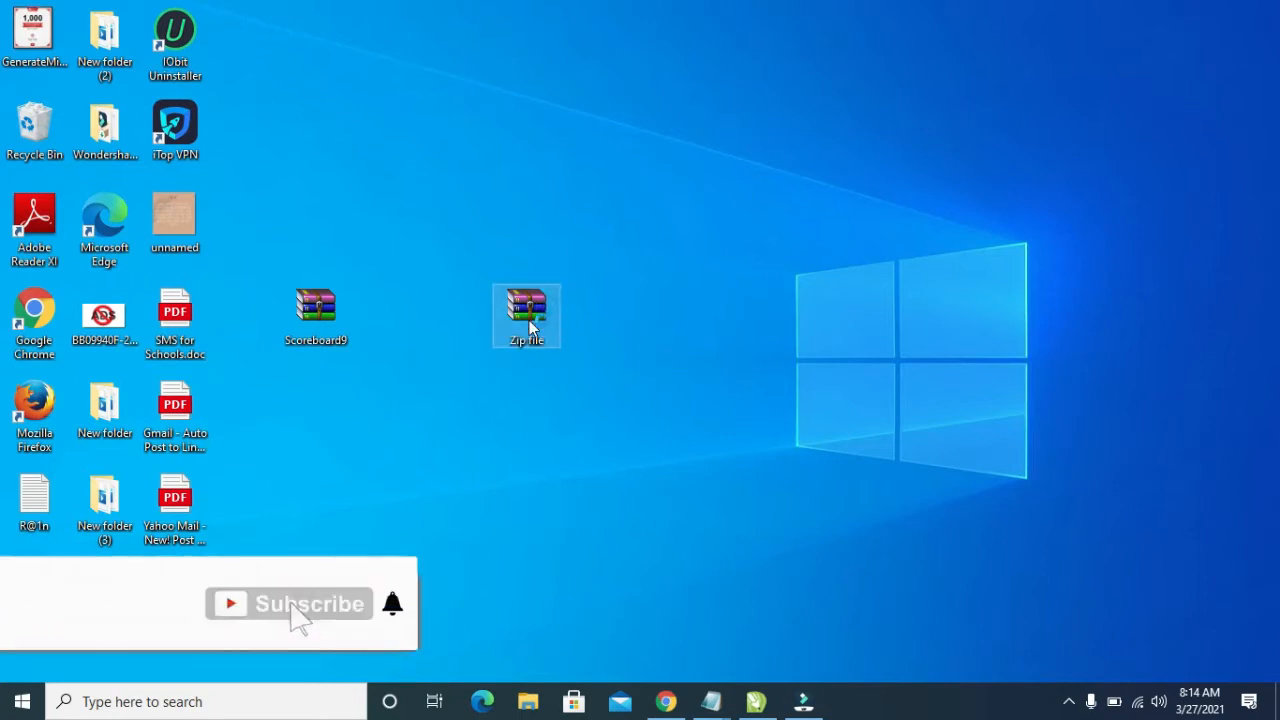
pyautogui.moveTo(398, 620)
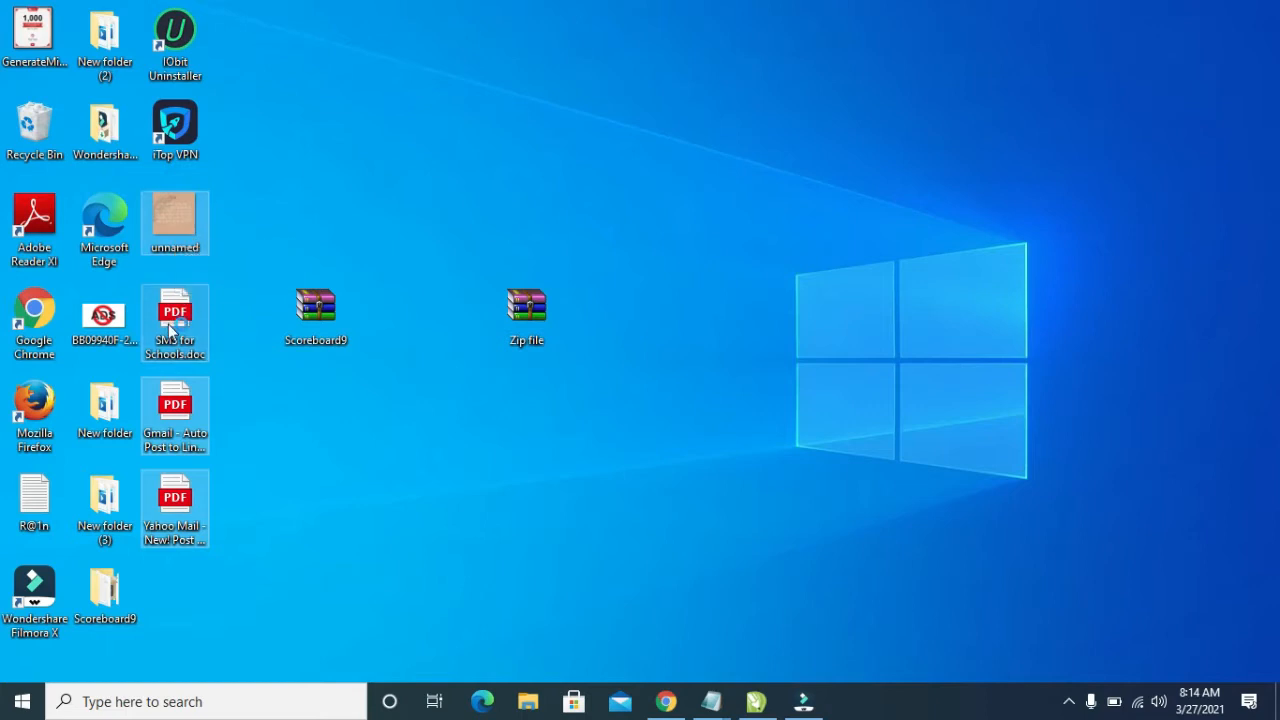
pyautogui.moveTo(176, 316)
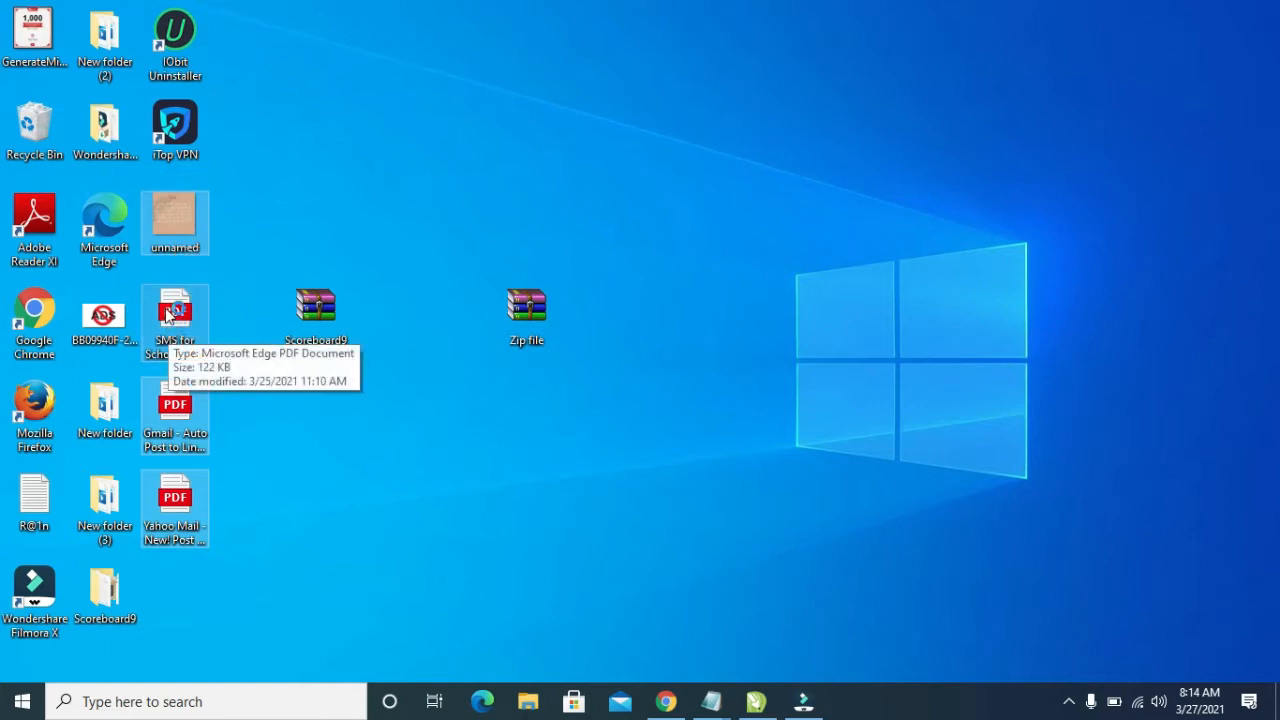
pyautogui.moveTo(176, 220)
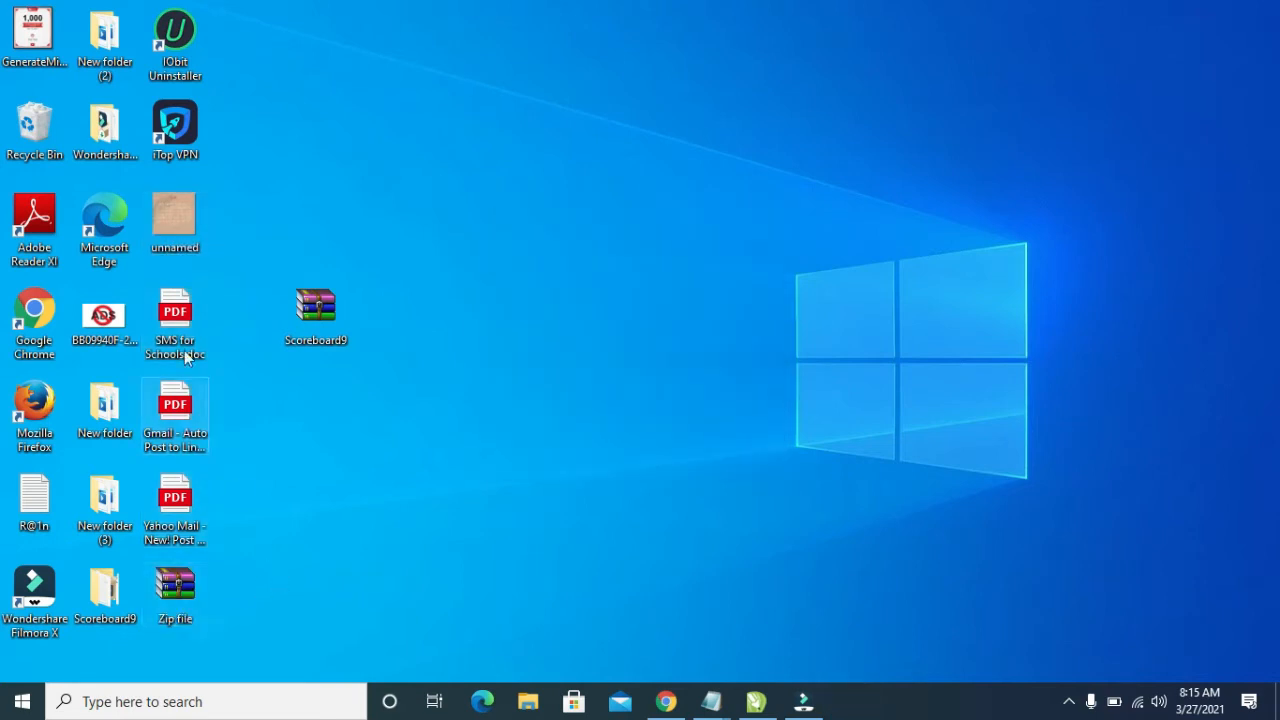
pyautogui.click(176, 590)
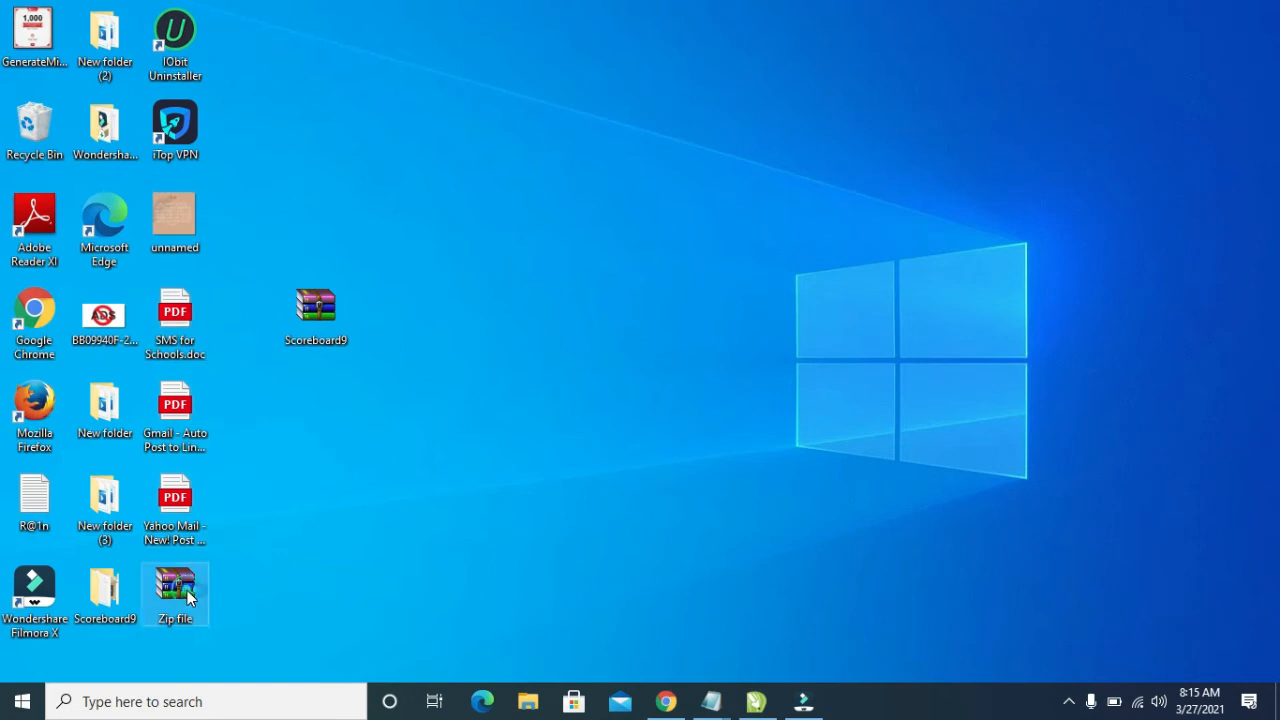
# - Verify 'Zip file' holds the three PDFs and the image in WinRAR, then close it
pyautogui.doubleClick(174, 590)
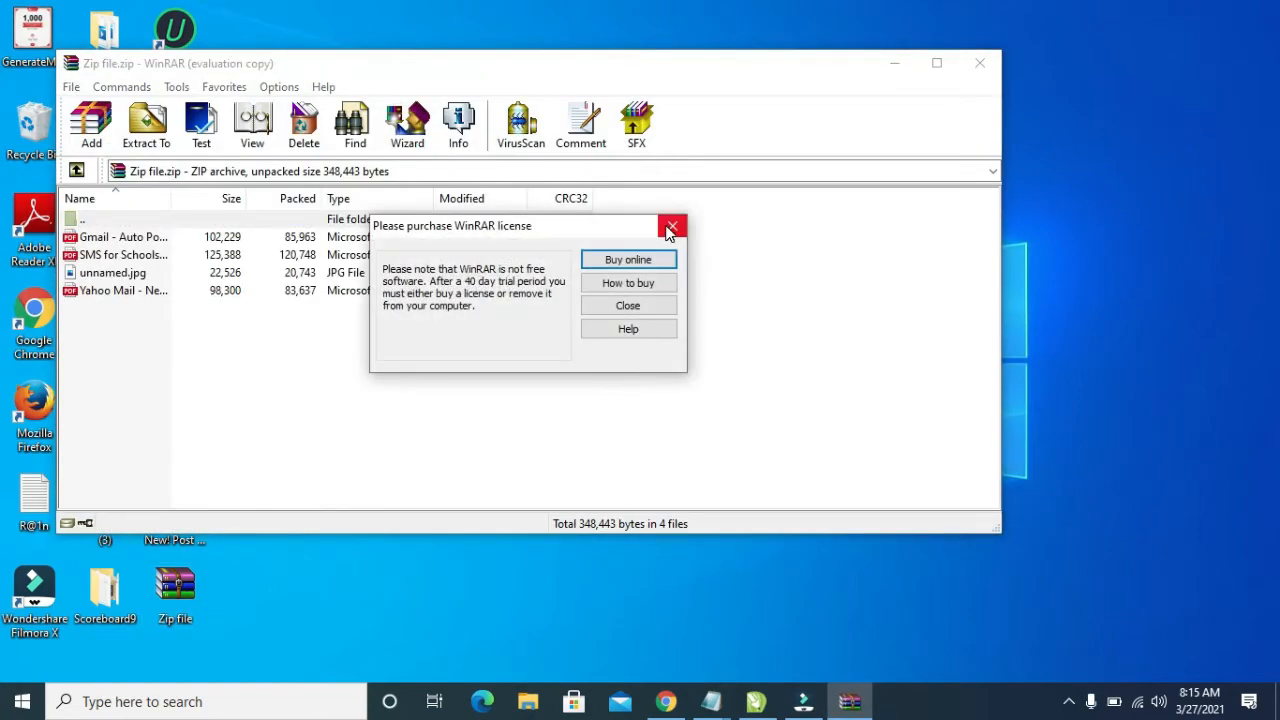
pyautogui.click(670, 224)
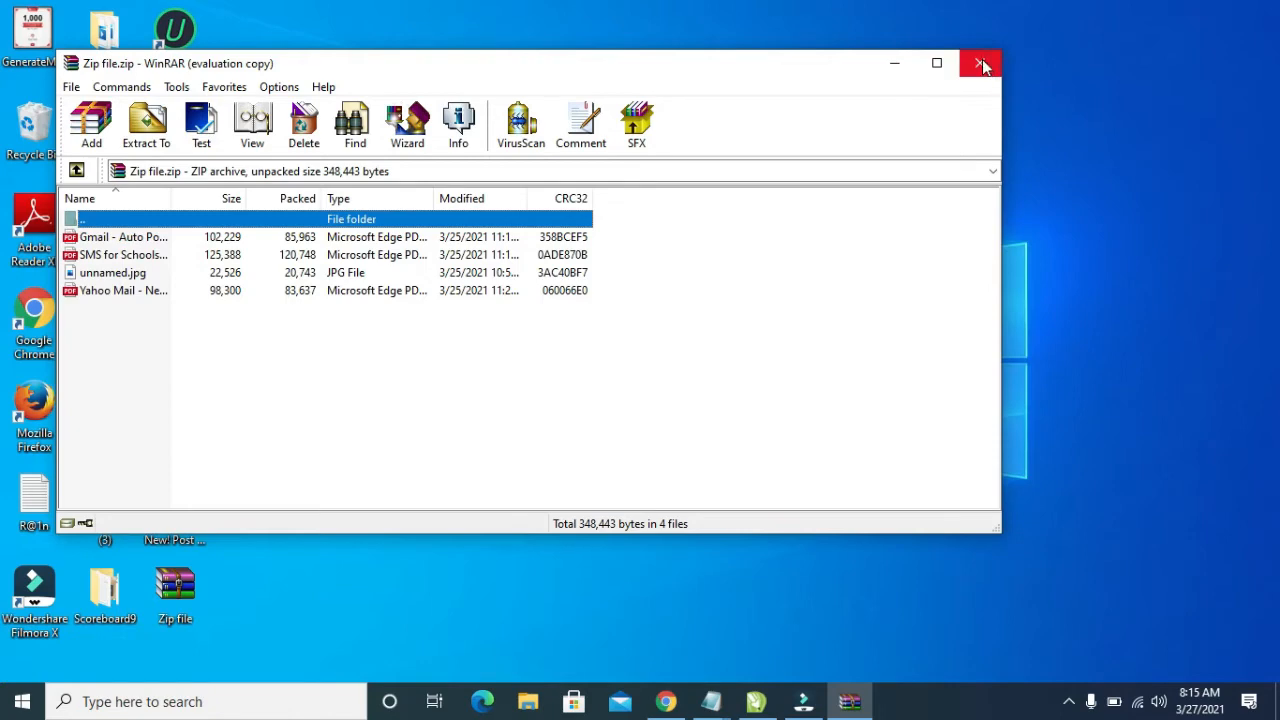
pyautogui.click(980, 62)
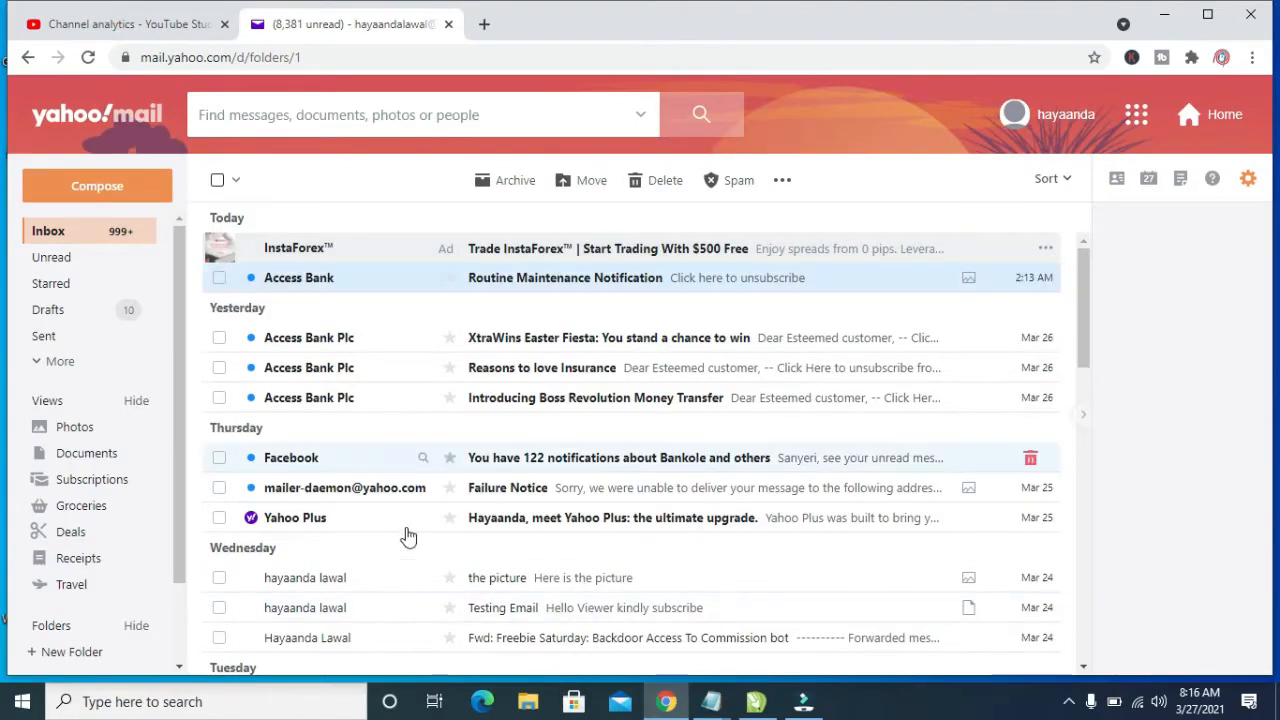
pyautogui.moveTo(1076, 306)
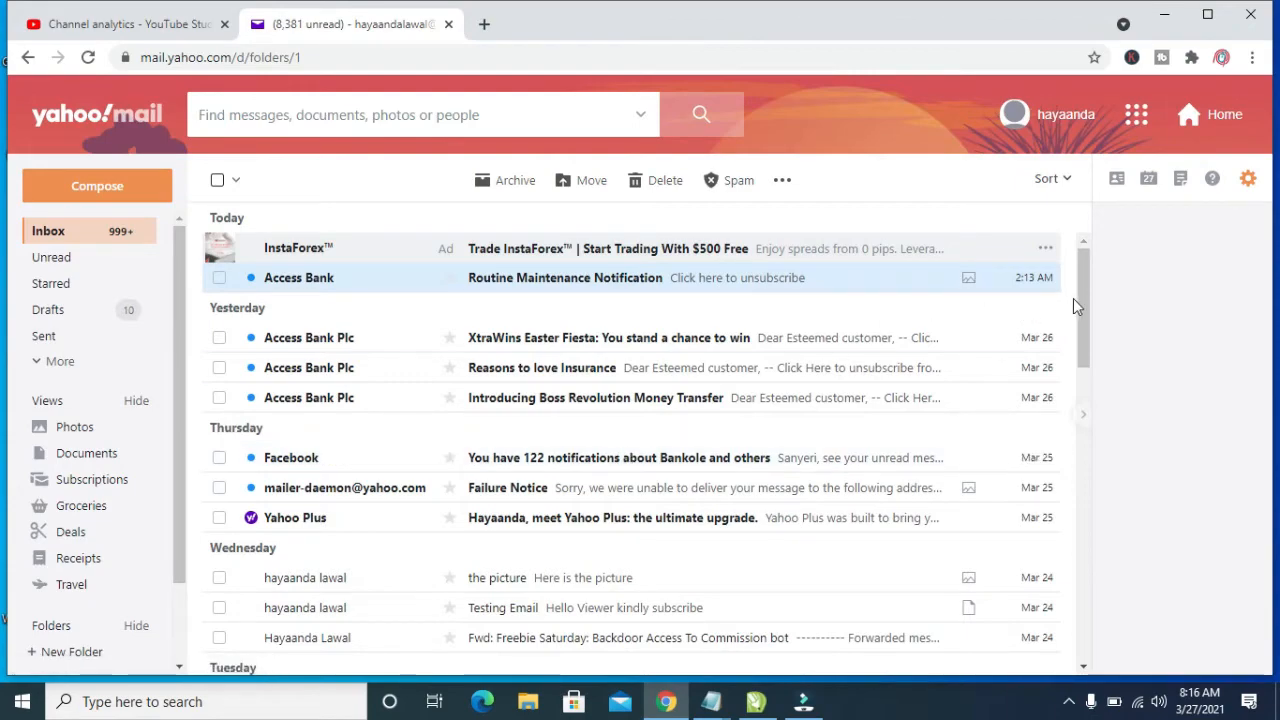
# - Start a new blank message from the Yahoo Mail inbox via Compose
pyautogui.scroll(-3)
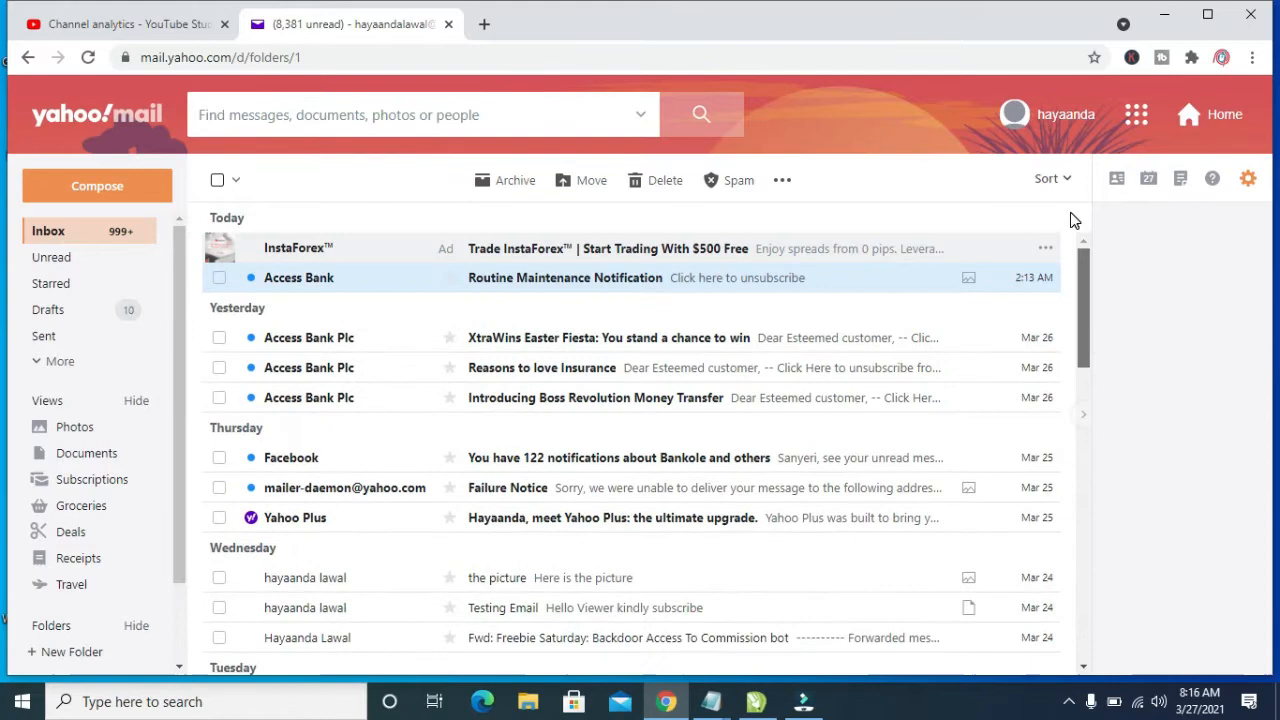
pyautogui.moveTo(190, 278)
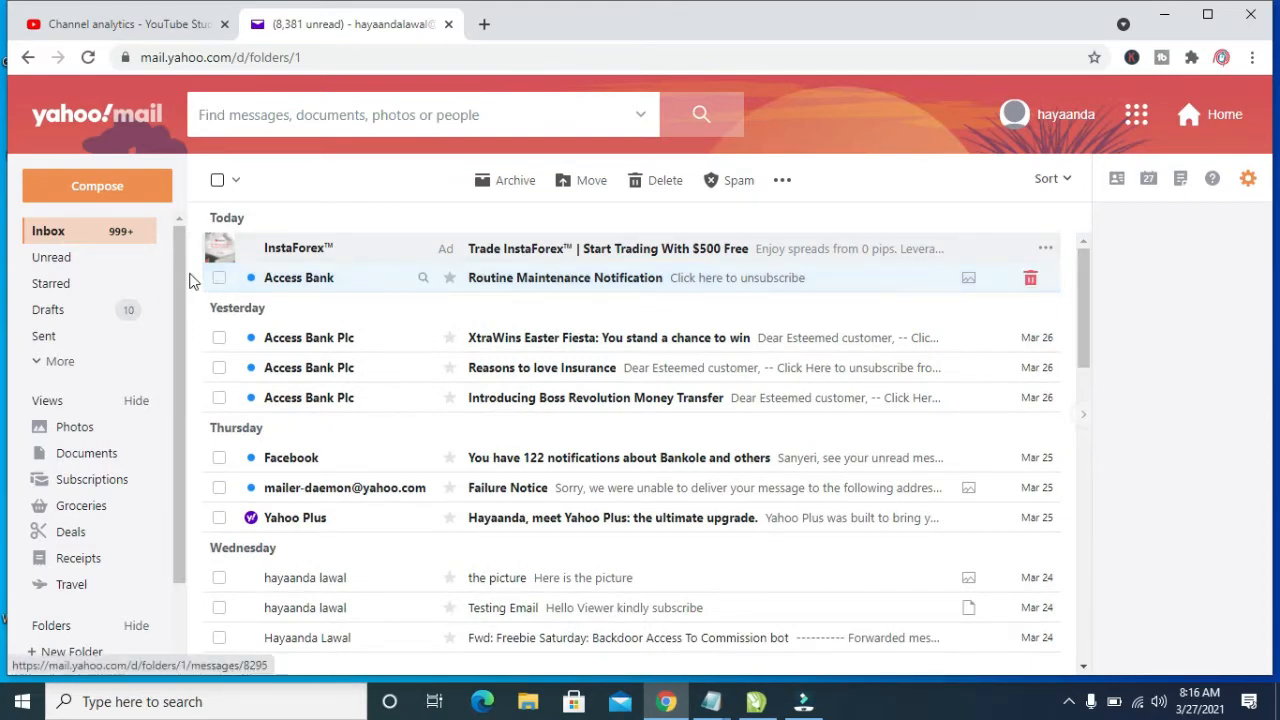
pyautogui.click(96, 186)
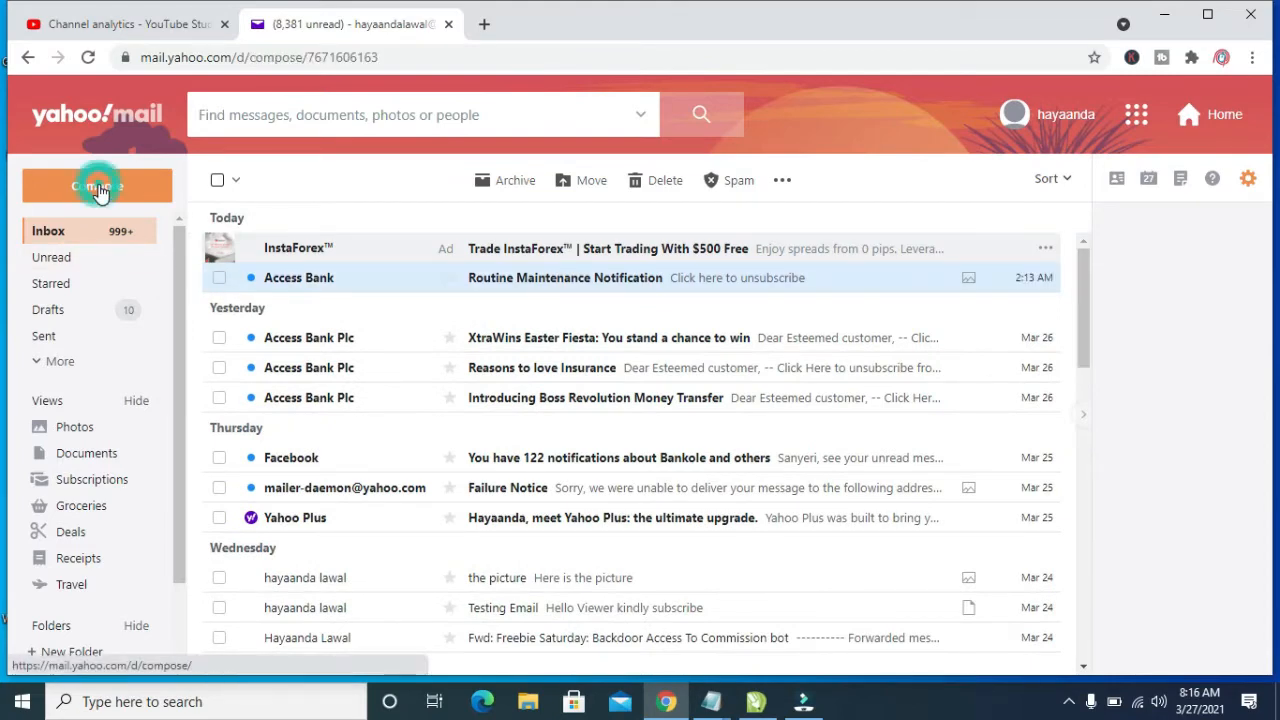
pyautogui.click(96, 186)
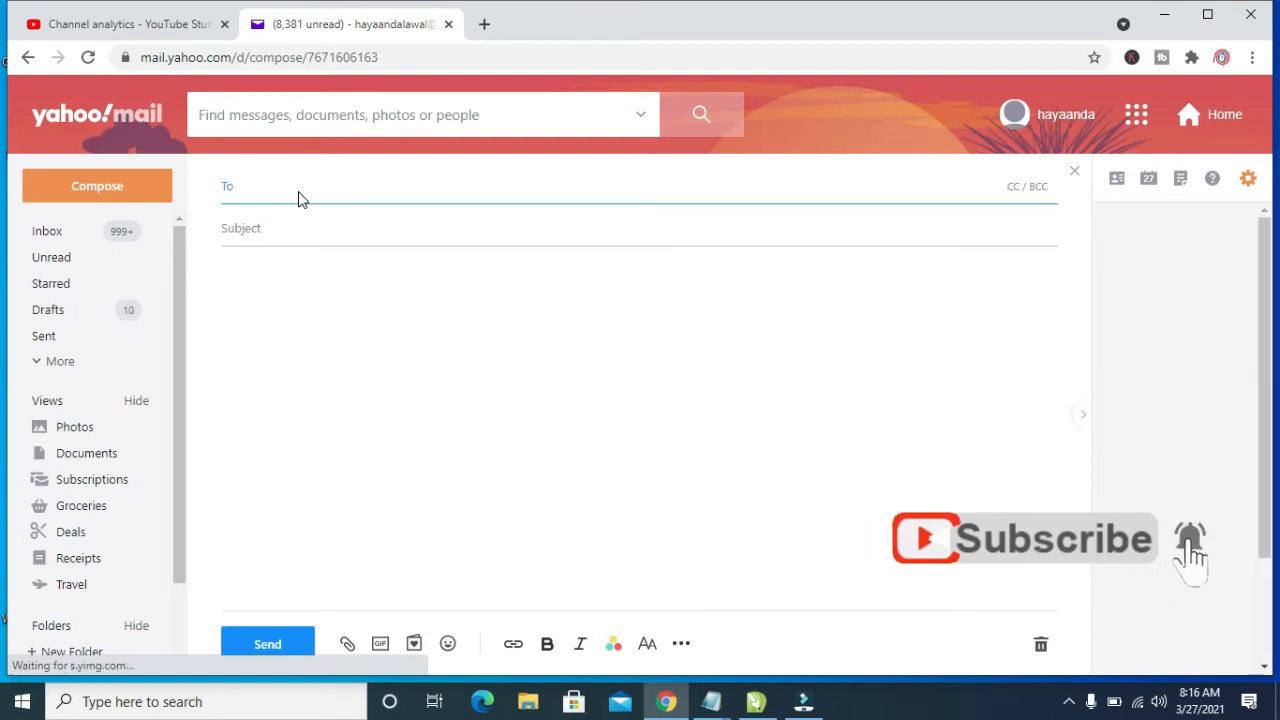
# - Address the message to 'lawal' and set the subject to 'The zip folder'
pyautogui.click(300, 186)
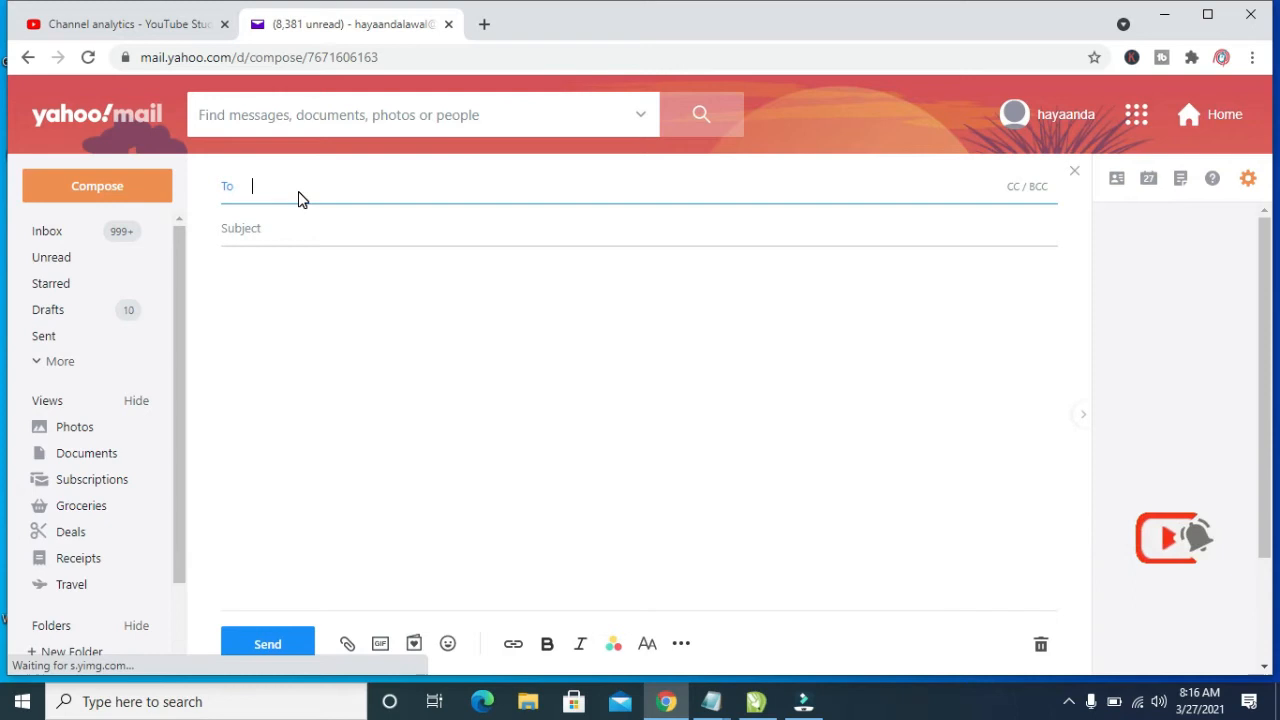
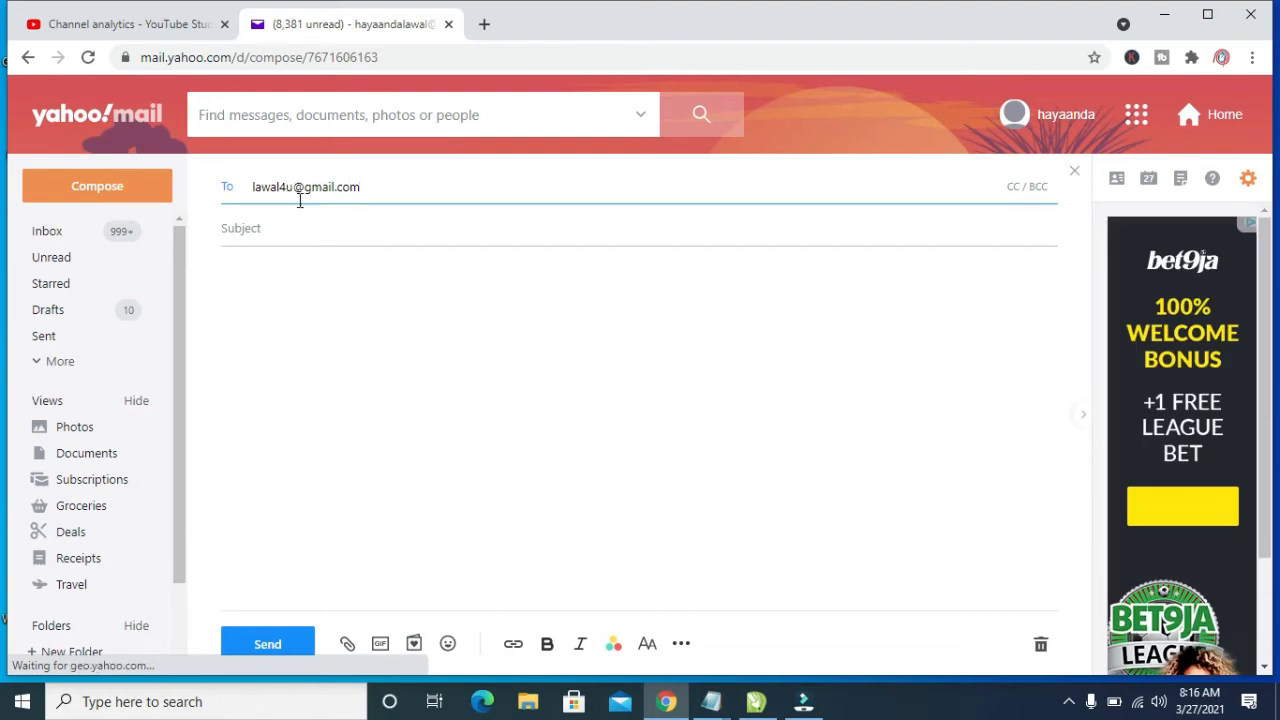
pyautogui.click(298, 228)
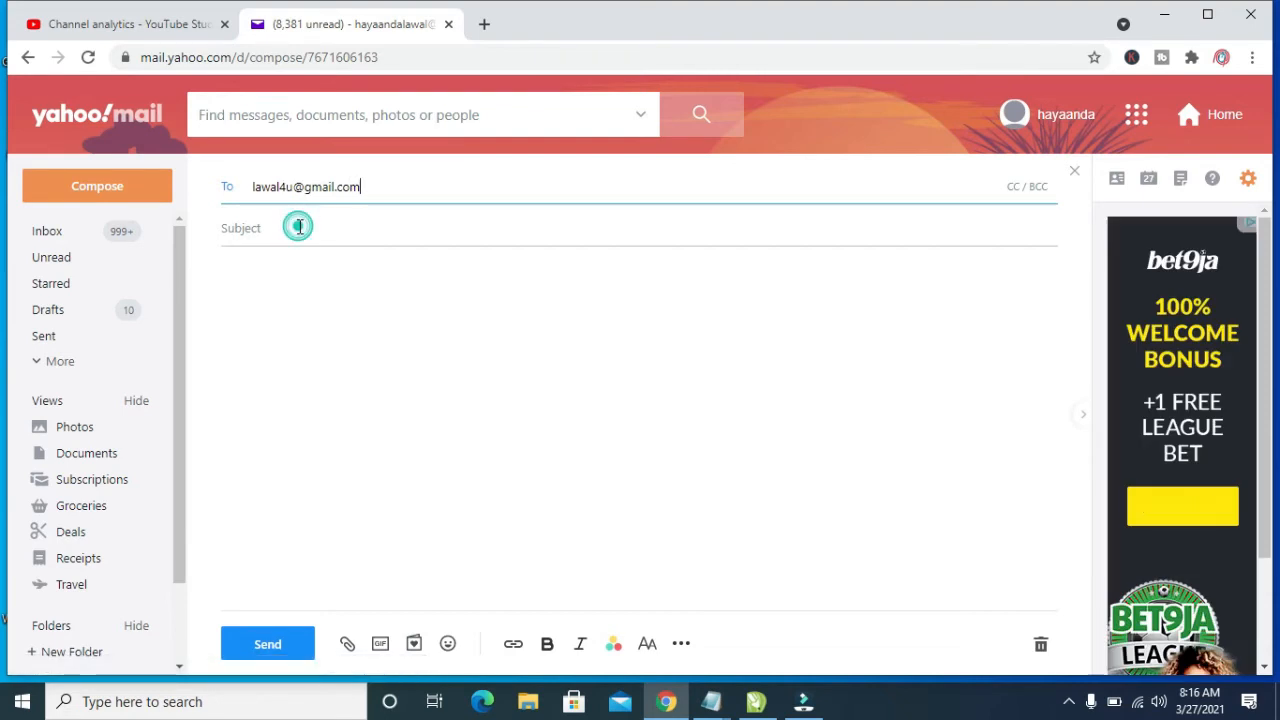
pyautogui.write('The zip')
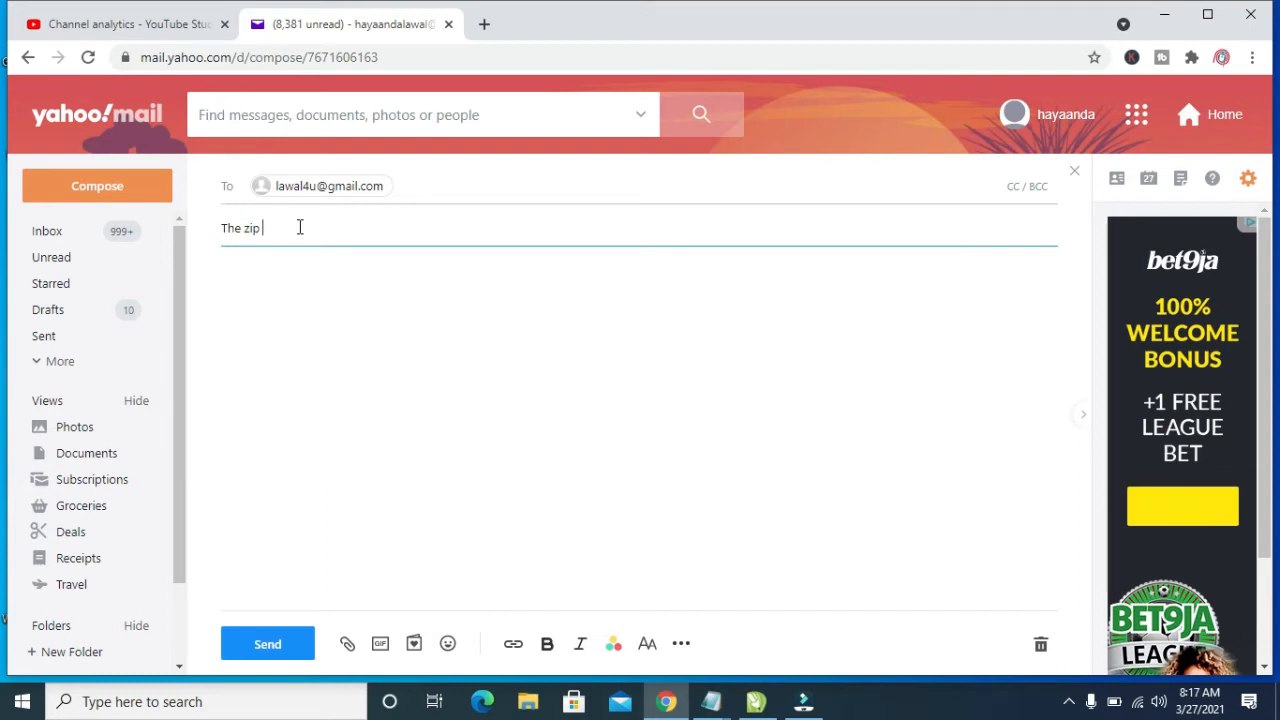
pyautogui.write('fl')
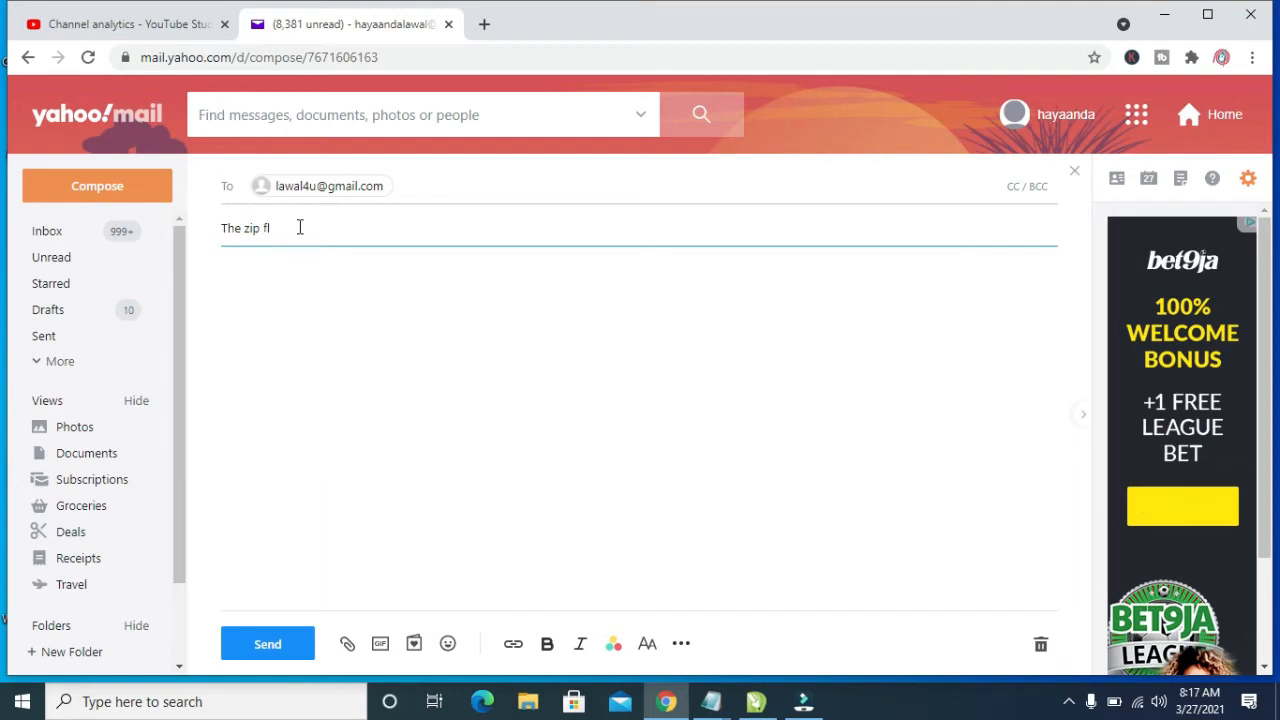
pyautogui.write('older')
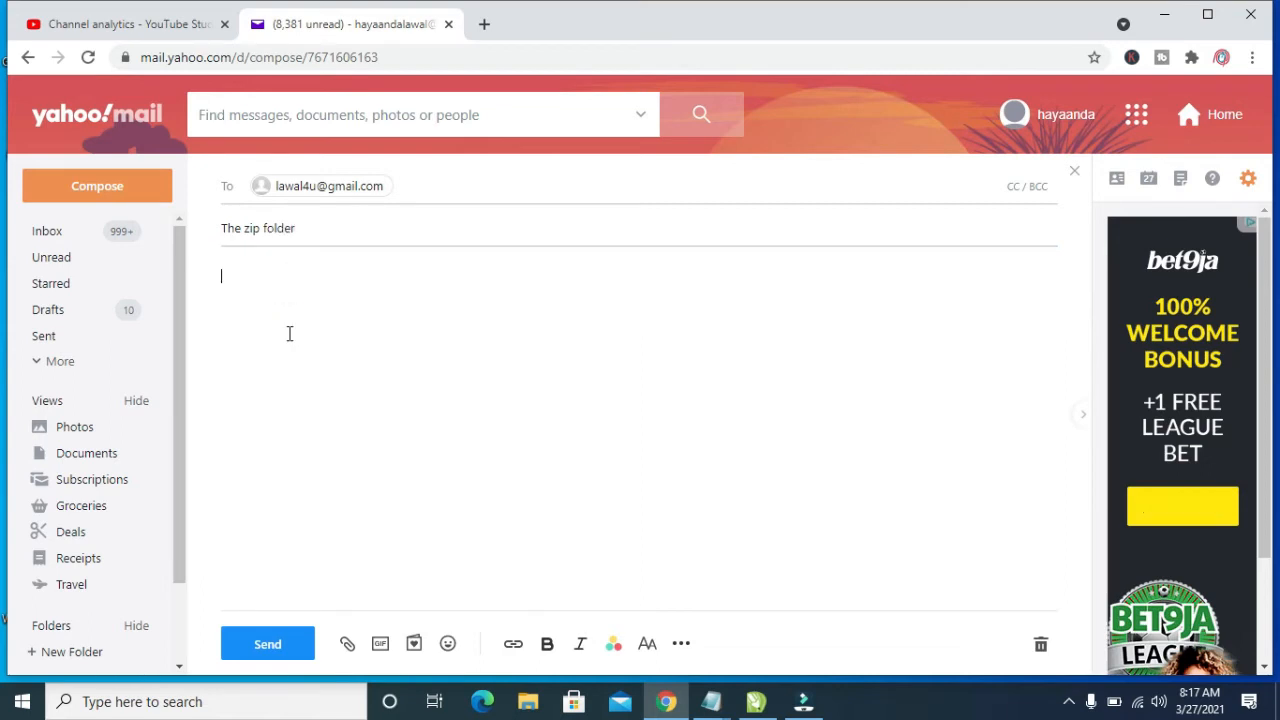
# - Write a body line asking to see the 3 attached PDFs and the picture
pyautogui.write('Please find attached t')
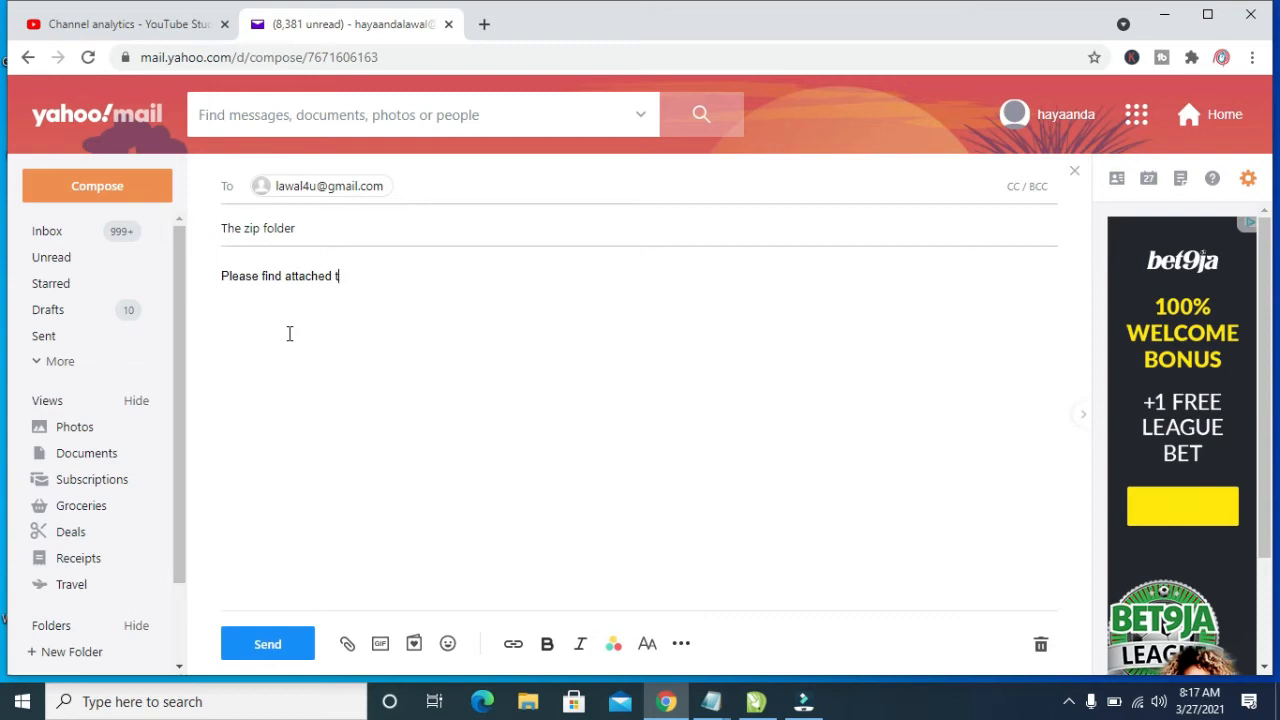
pyautogui.write('he')
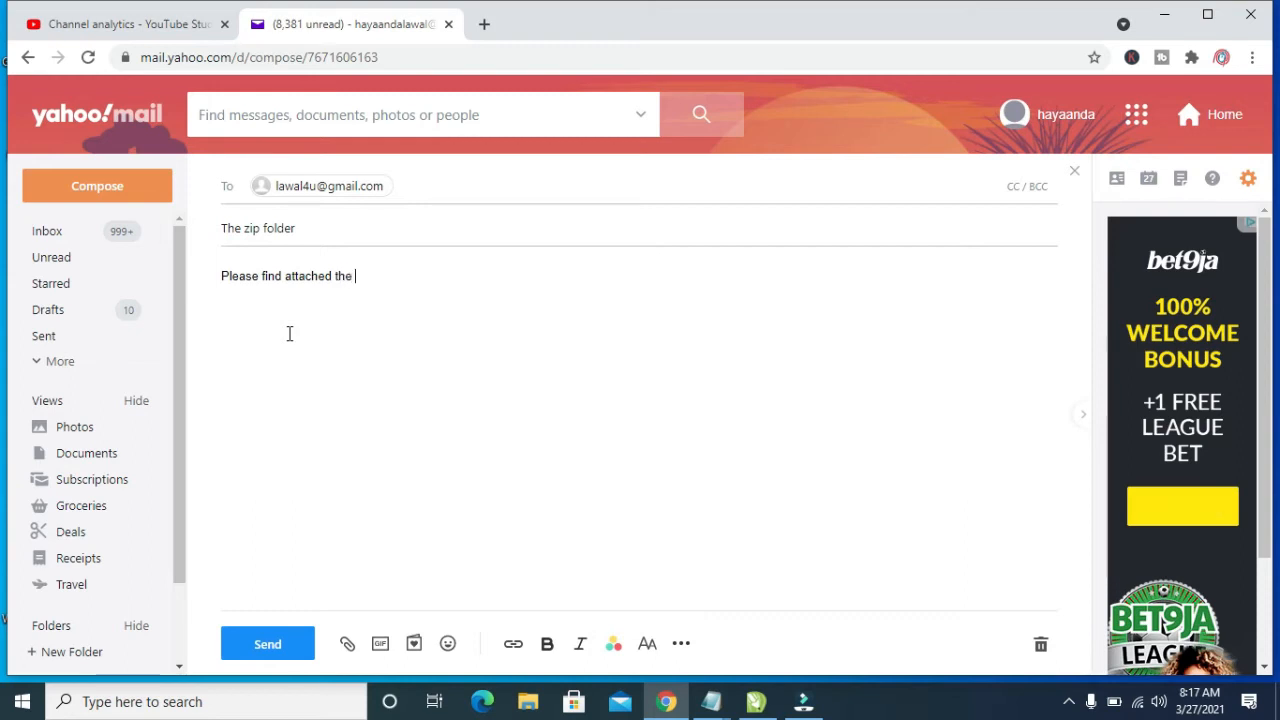
pyautogui.write('3')
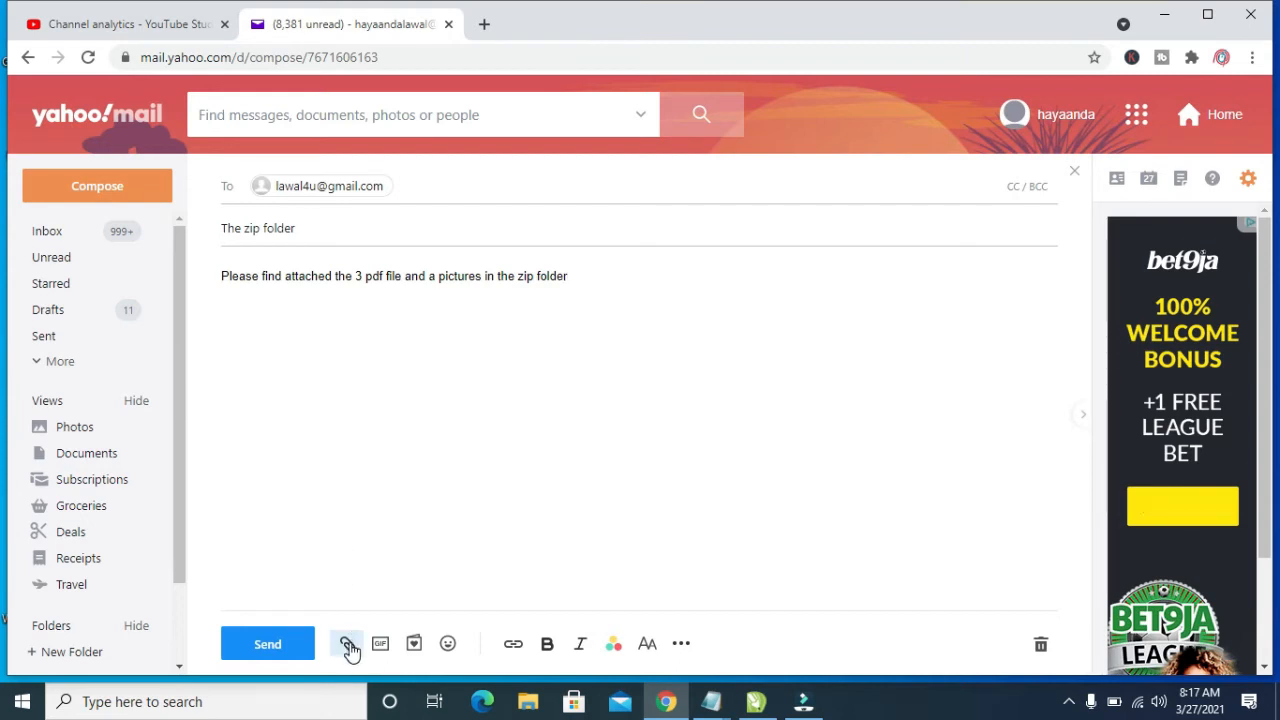
pyautogui.moveTo(348, 644)
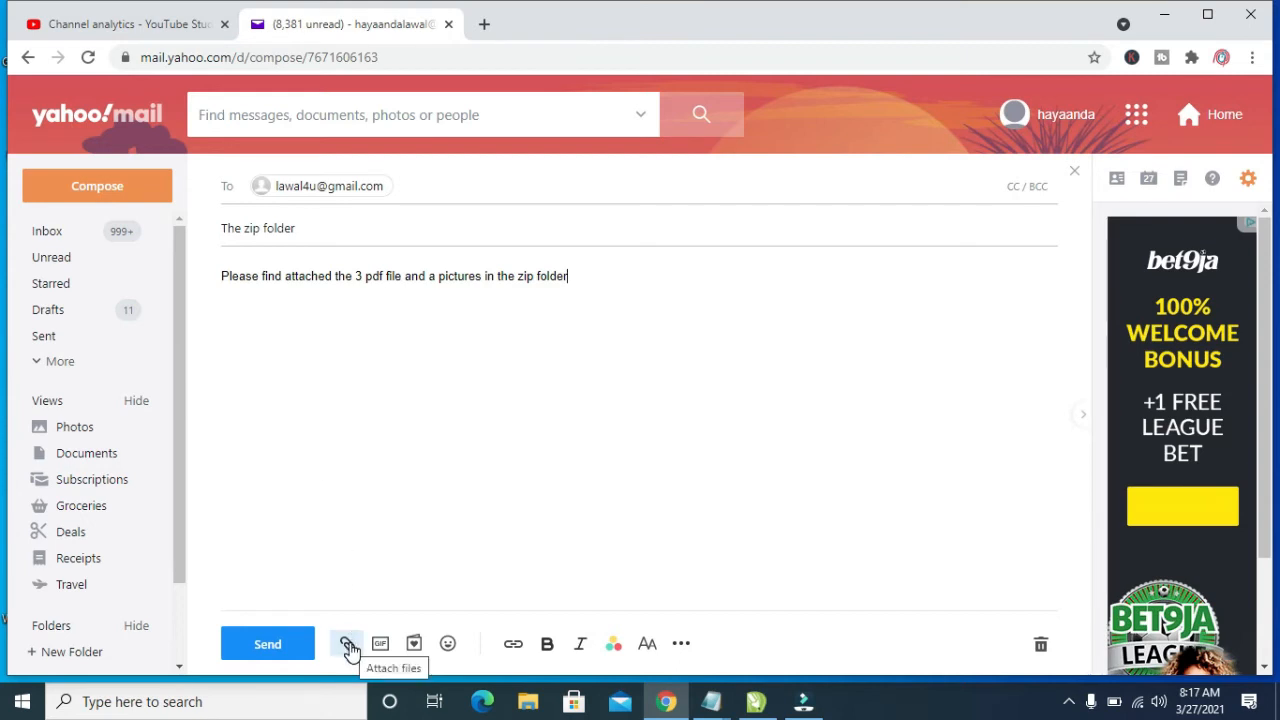
# - Choose 'Attach files from computer' from the paperclip attach menu
pyautogui.click(348, 644)
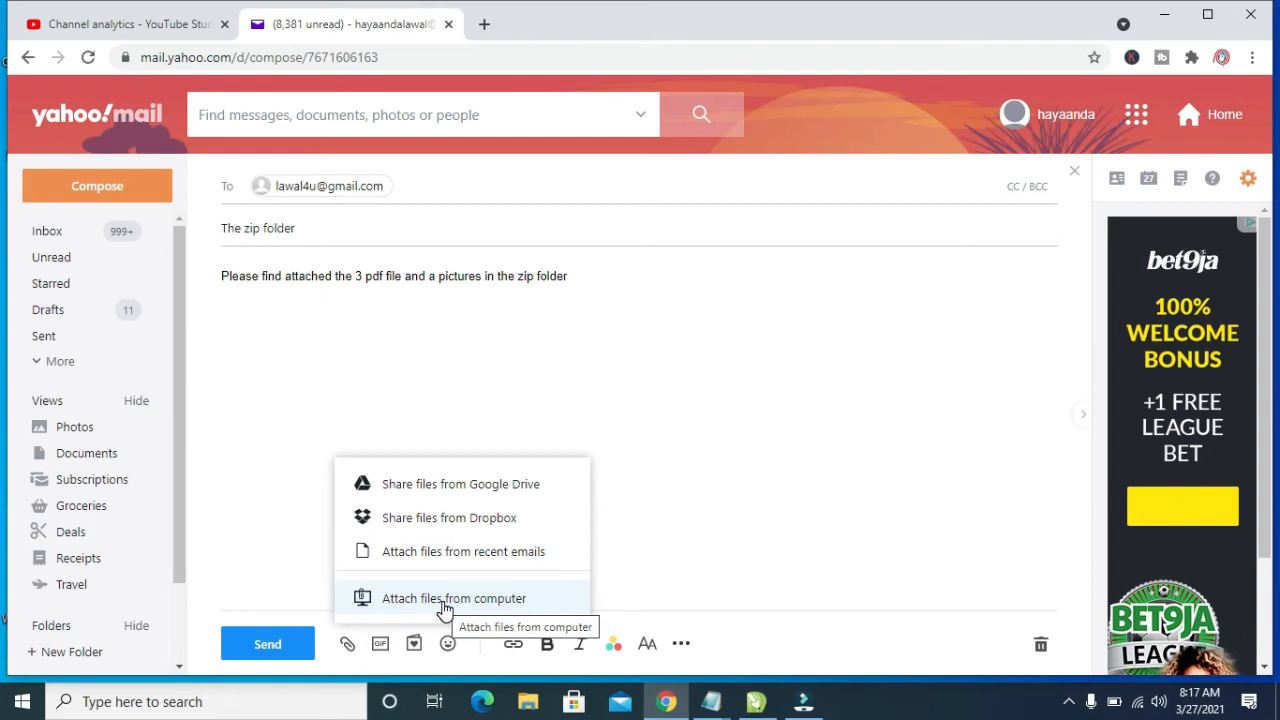
pyautogui.click(452, 598)
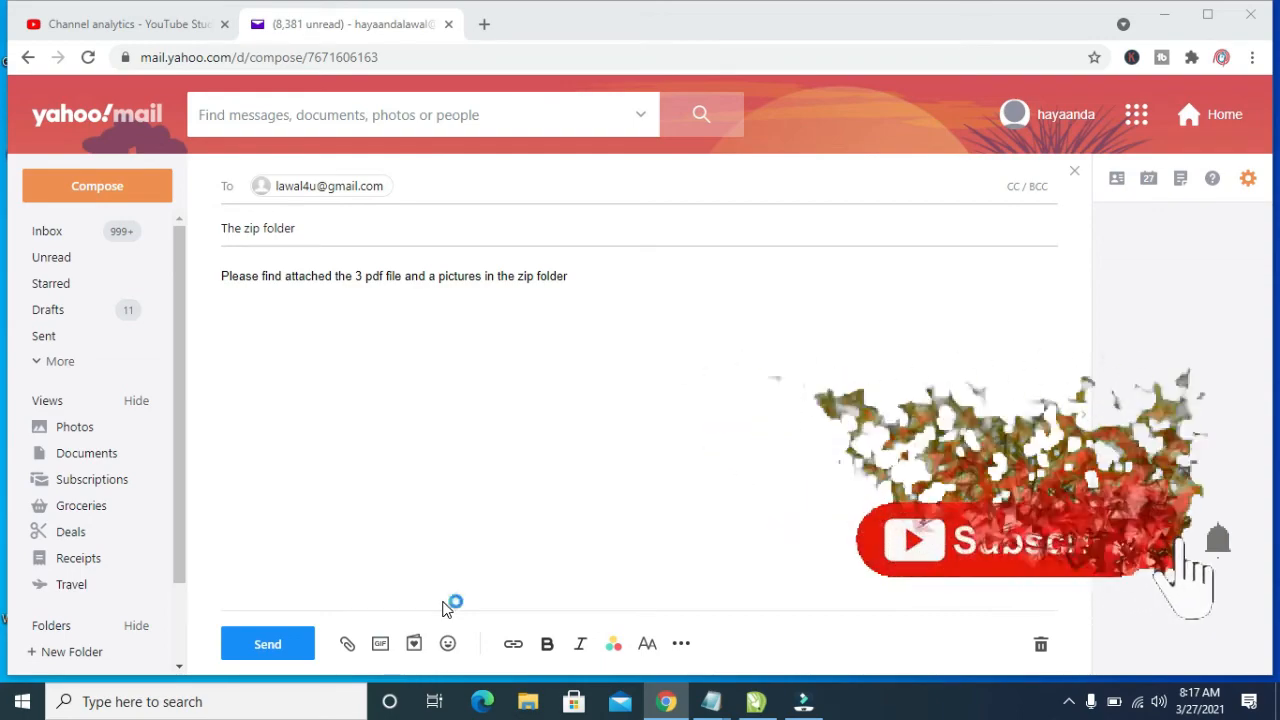
pyautogui.click(348, 644)
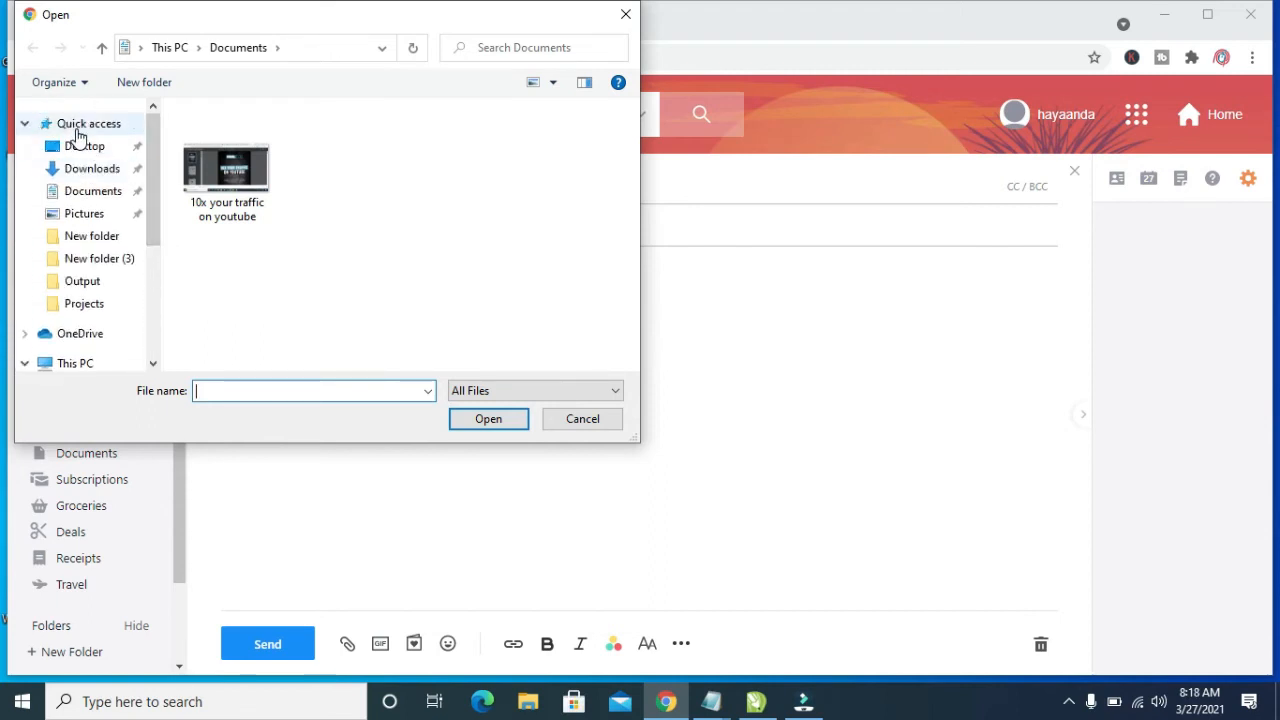
# - Pick 'Zip file' from the Desktop folder and attach it to the draft
pyautogui.click(84, 146)
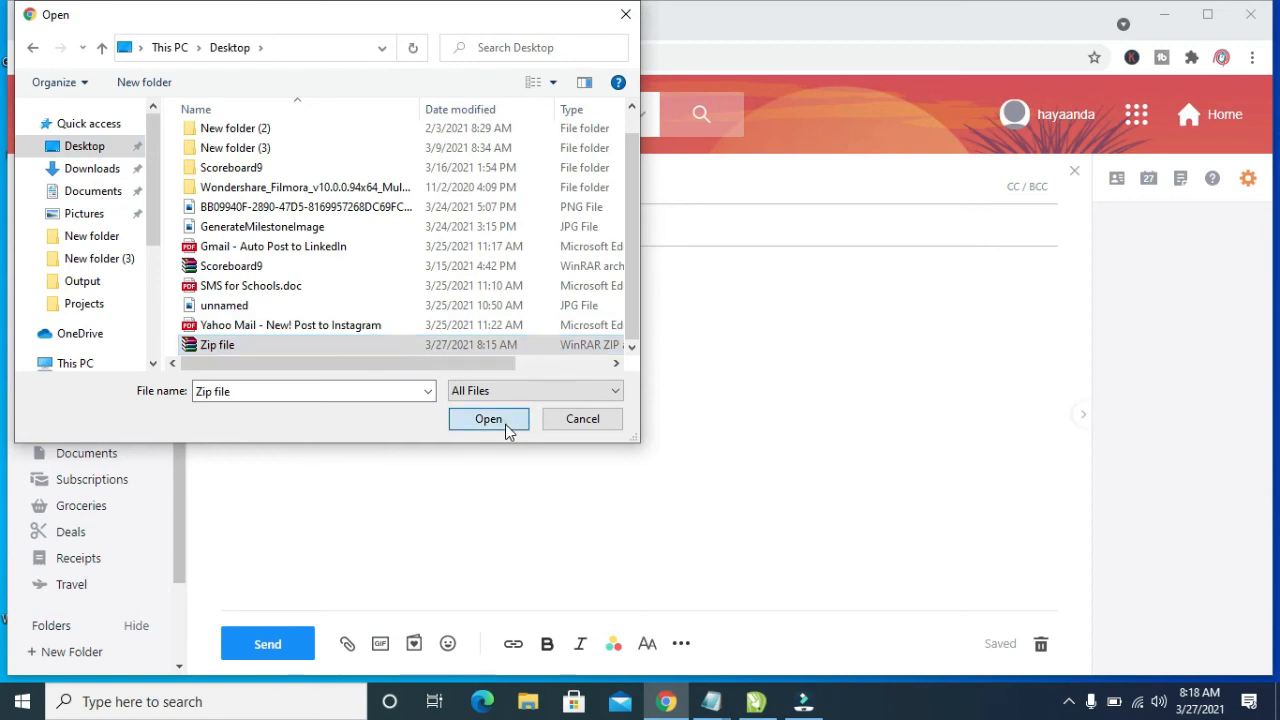
pyautogui.click(488, 418)
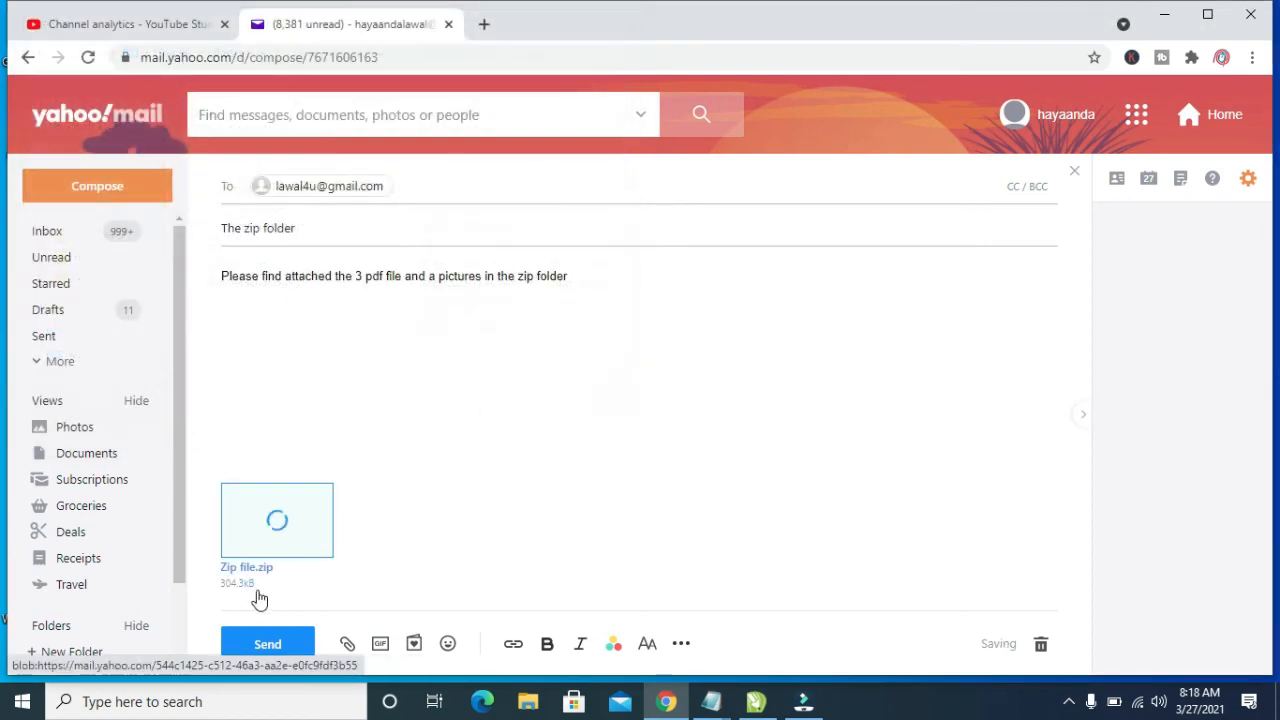
pyautogui.moveTo(286, 540)
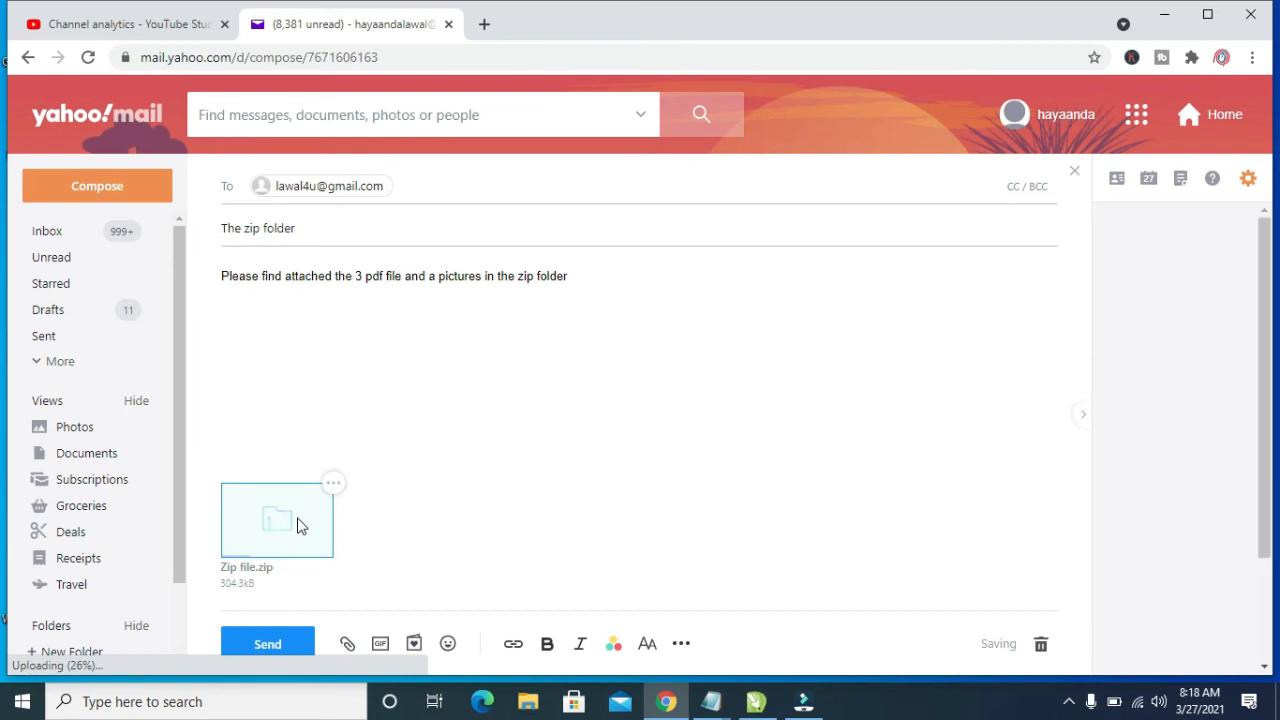
pyautogui.moveTo(496, 500)
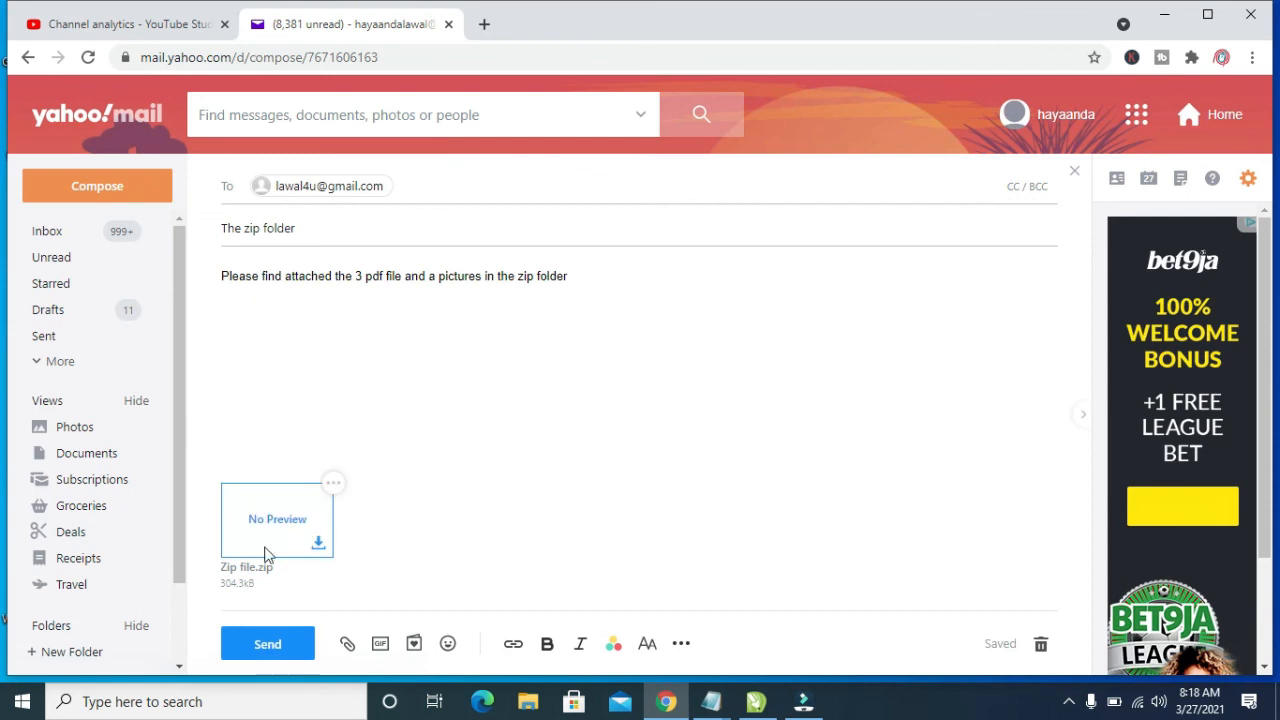
pyautogui.moveTo(262, 544)
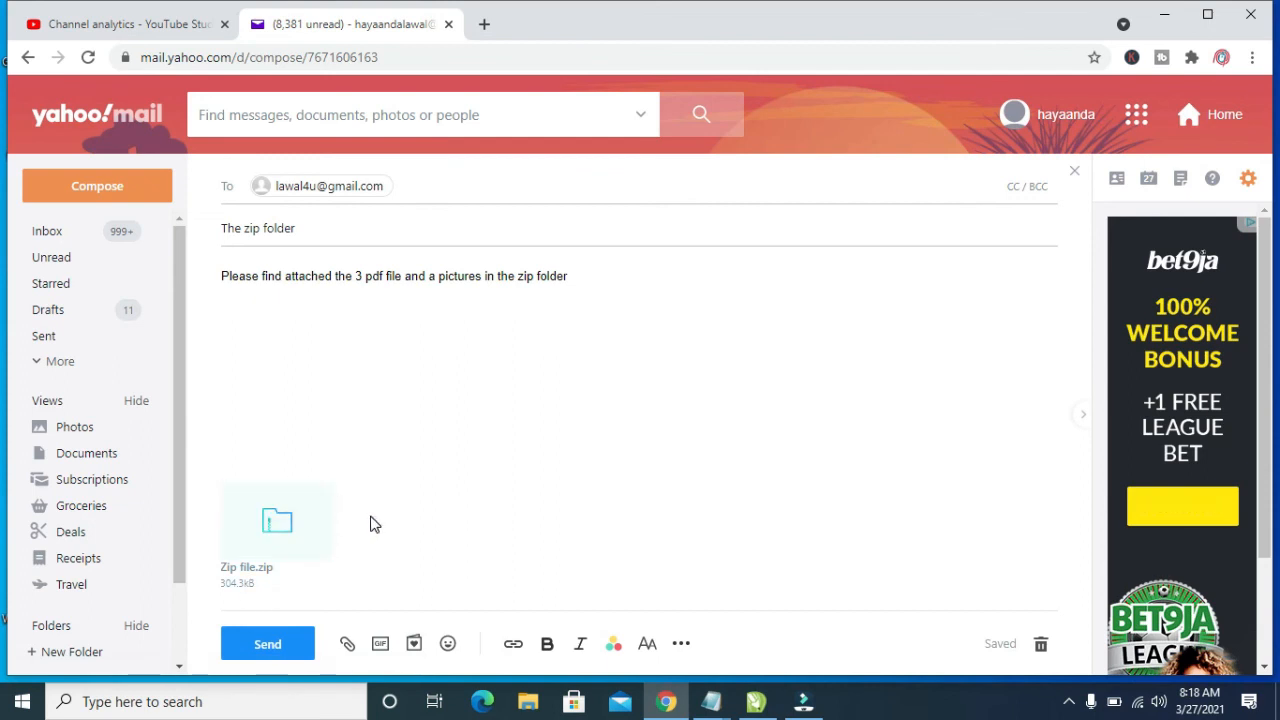
pyautogui.moveTo(276, 520)
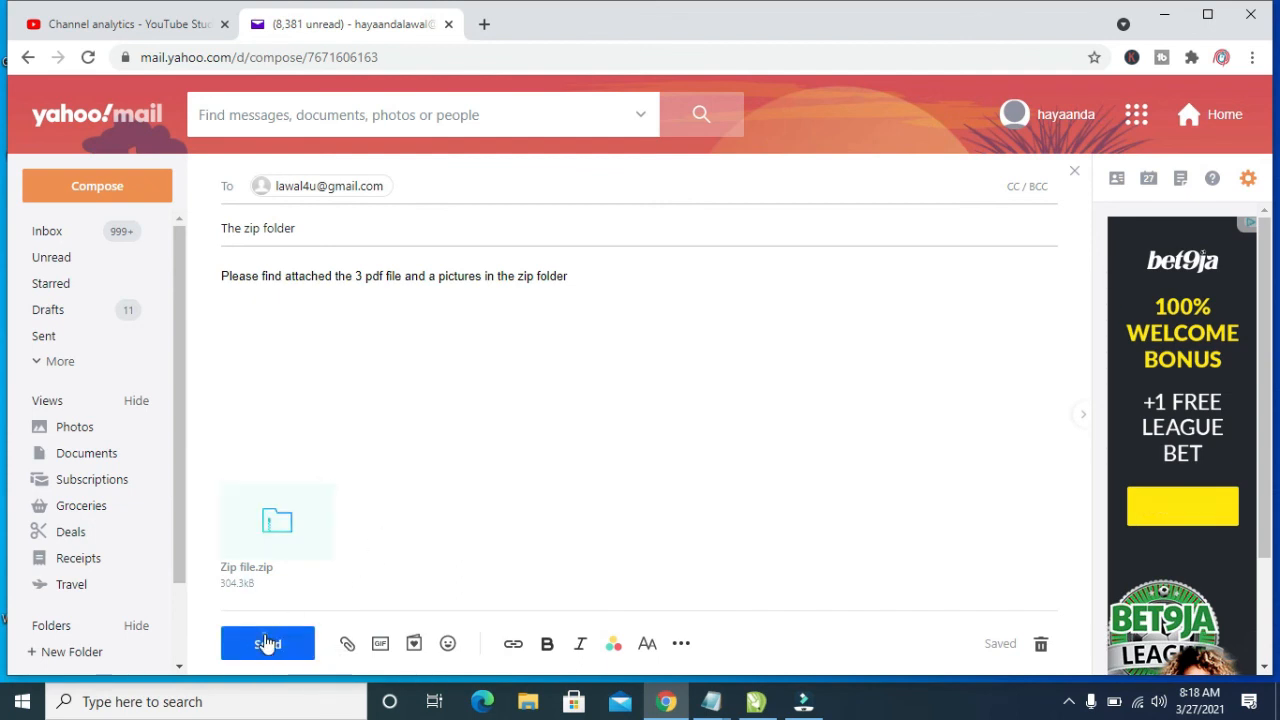
# - Send the message once 'Zip file.zip' has finished uploading
pyautogui.click(268, 644)
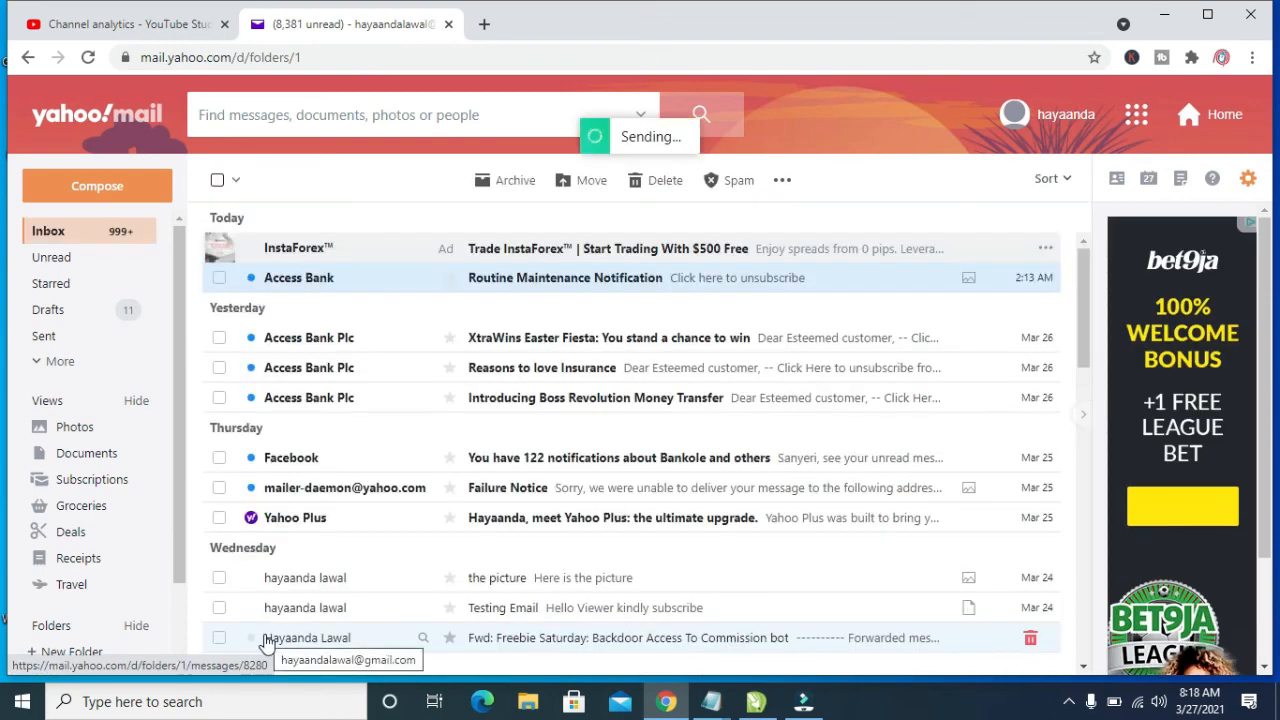